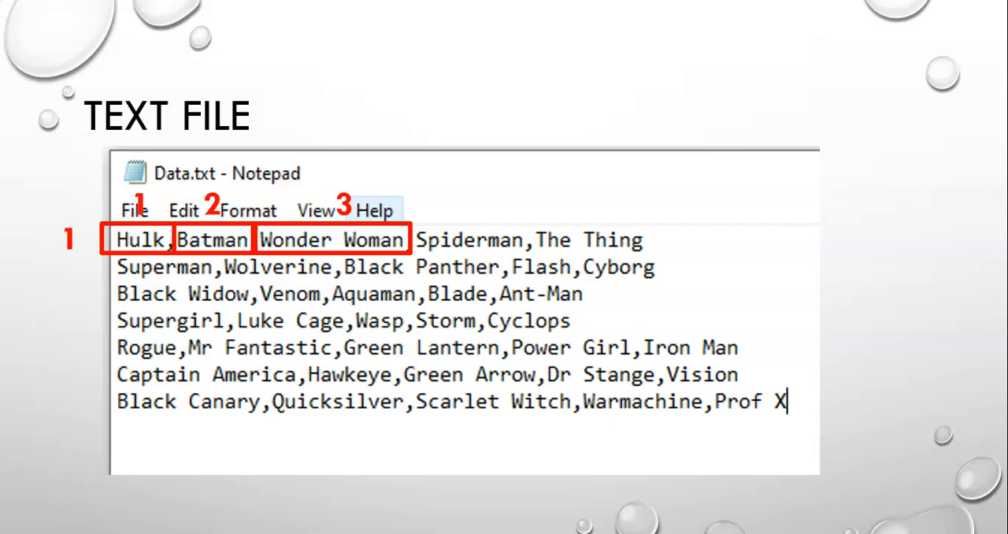
Review the superhero names in Data.txt and return to the form's code.
{"action": "left_click", "coordinate": [469, 239]}
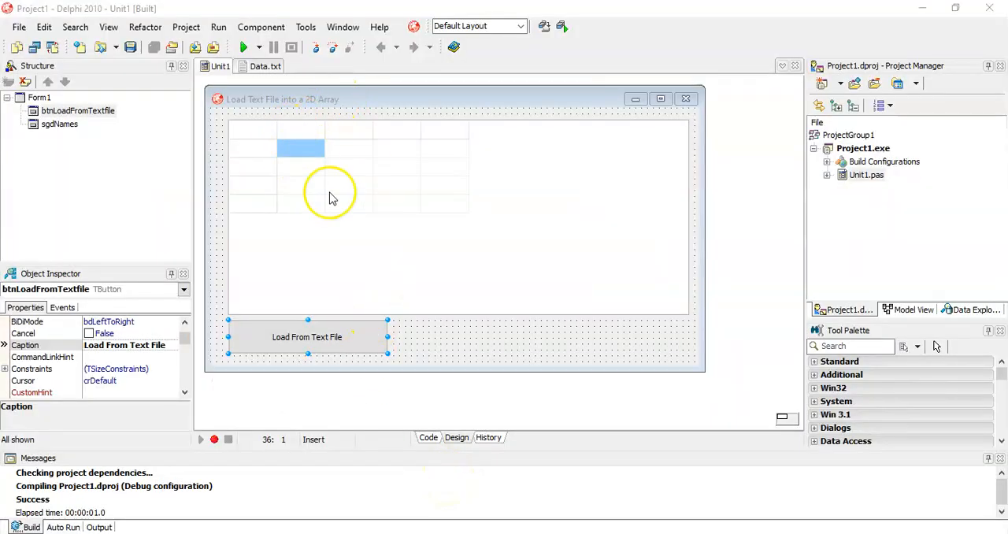
{"action": "mouse_move", "coordinate": [434, 197]}
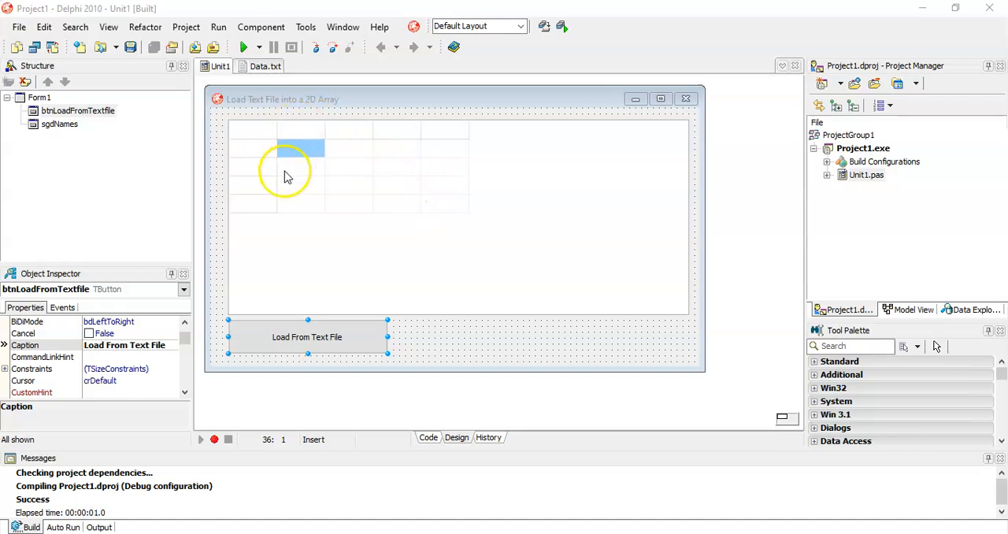
{"action": "mouse_move", "coordinate": [454, 212]}
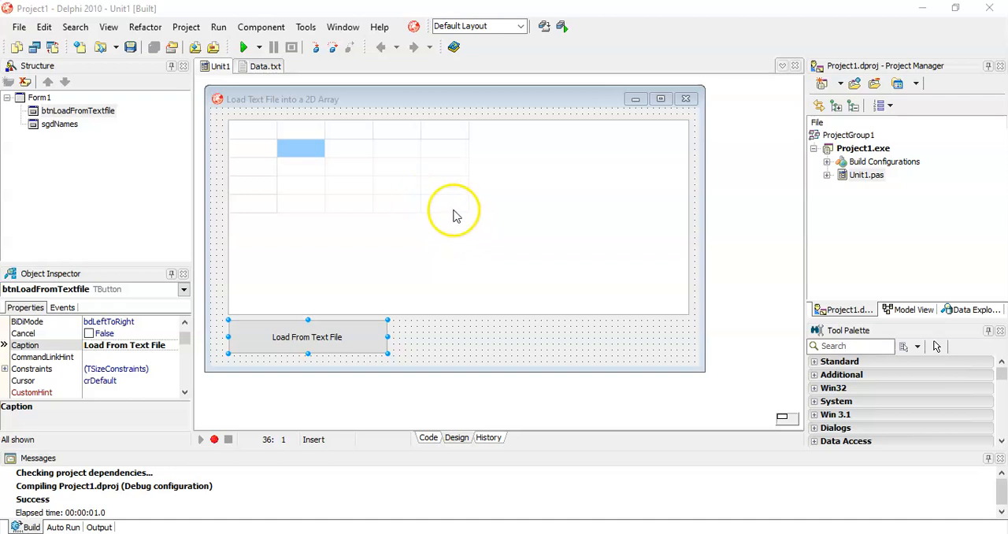
{"action": "mouse_move", "coordinate": [336, 170]}
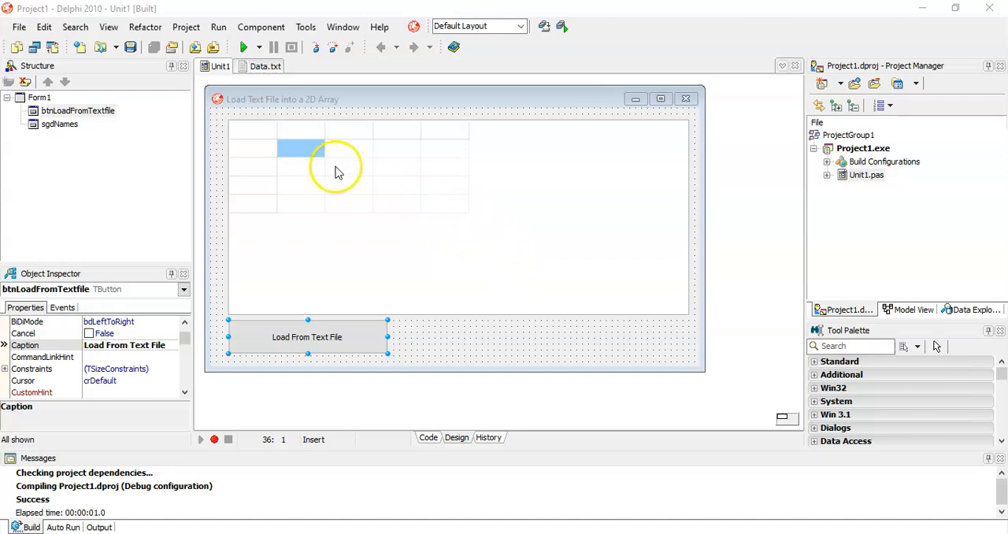
{"action": "mouse_move", "coordinate": [568, 228]}
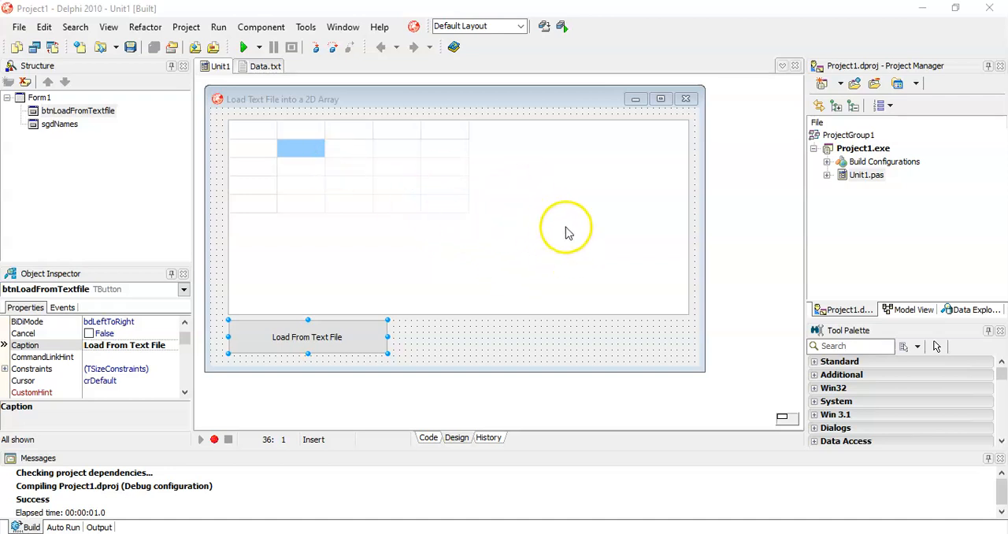
{"action": "mouse_move", "coordinate": [309, 167]}
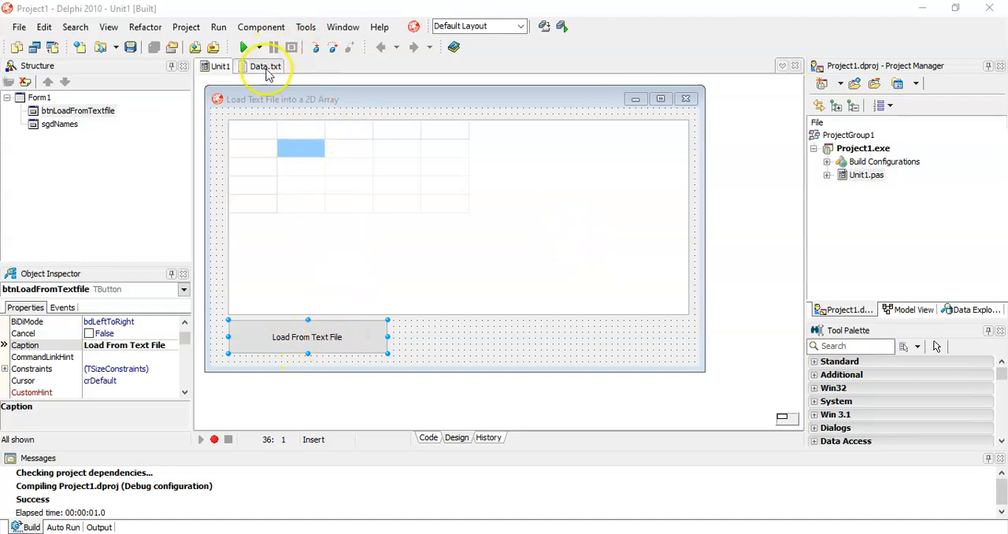
{"action": "left_click", "coordinate": [267, 67]}
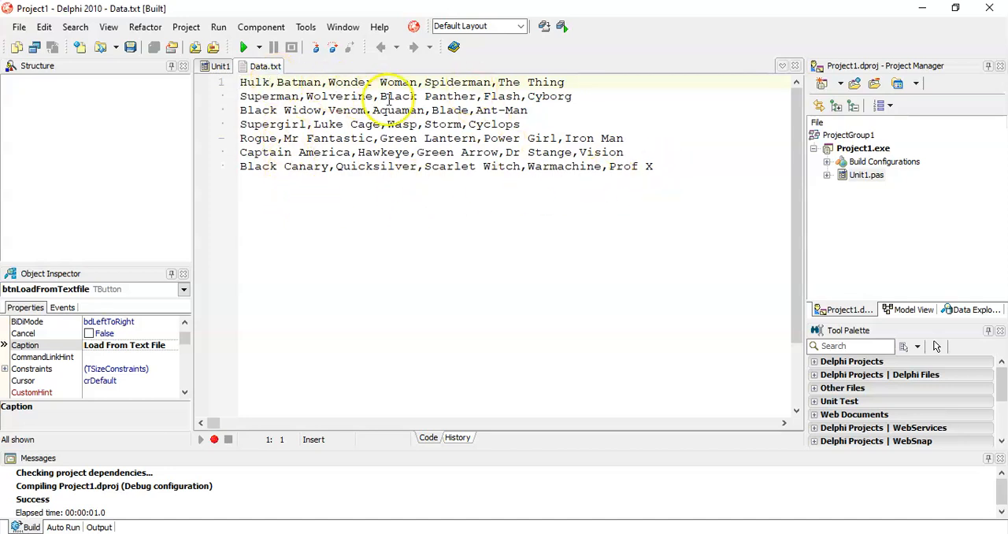
{"action": "left_click", "coordinate": [214, 66]}
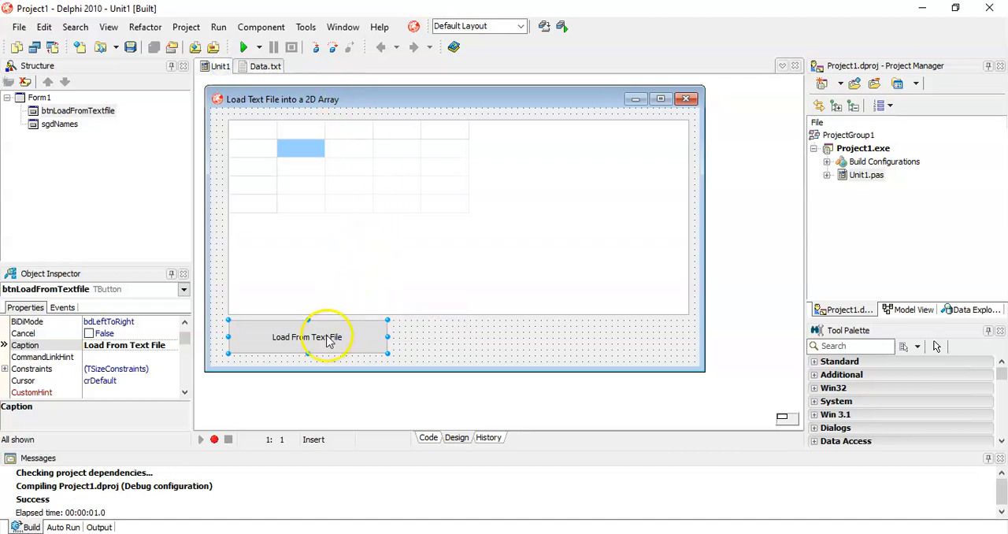
{"action": "mouse_move", "coordinate": [329, 339]}
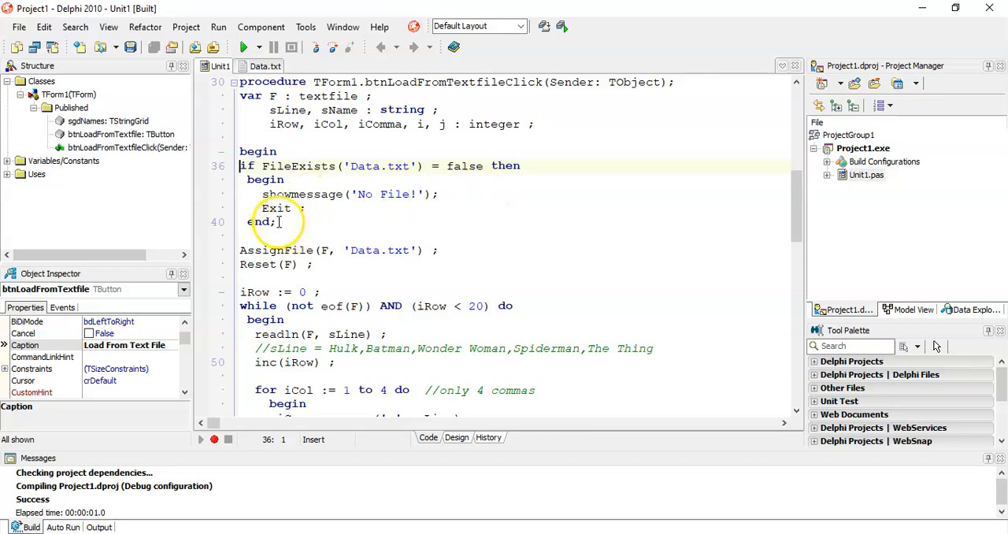
Walk through the file-existence check, the Reset of the file and the readln line.
{"action": "left_click_drag", "start_coordinate": [239, 165], "coordinate": [275, 221]}
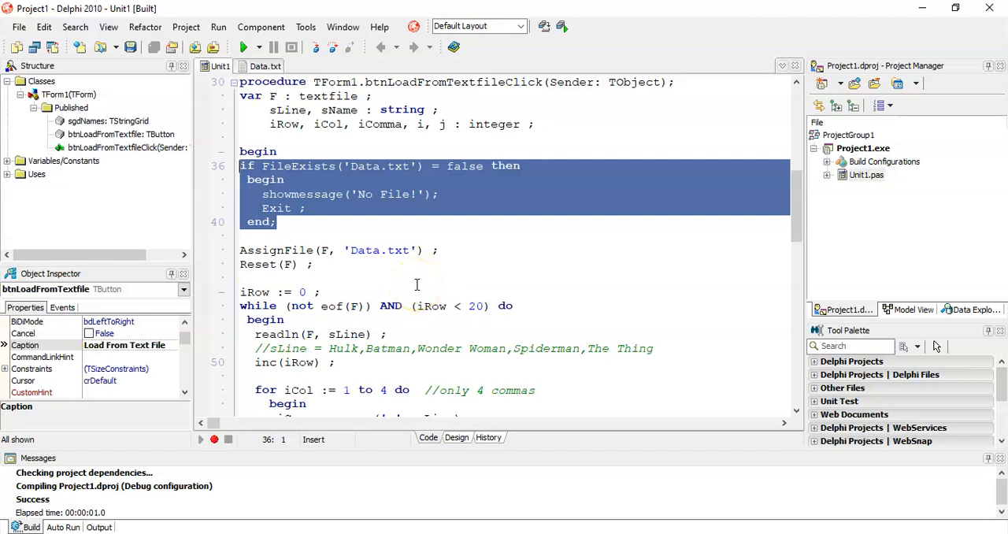
{"action": "mouse_move", "coordinate": [356, 280]}
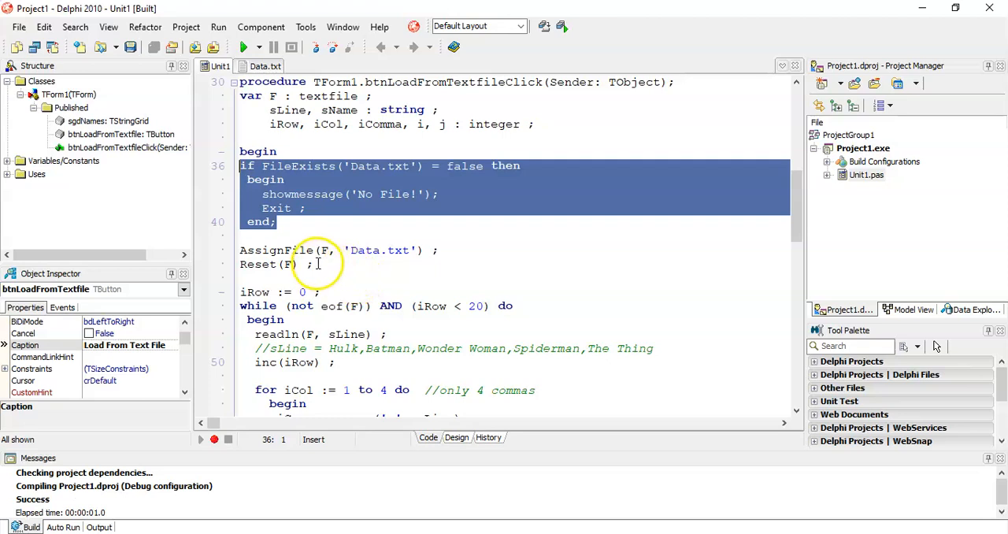
{"action": "left_click", "coordinate": [309, 265]}
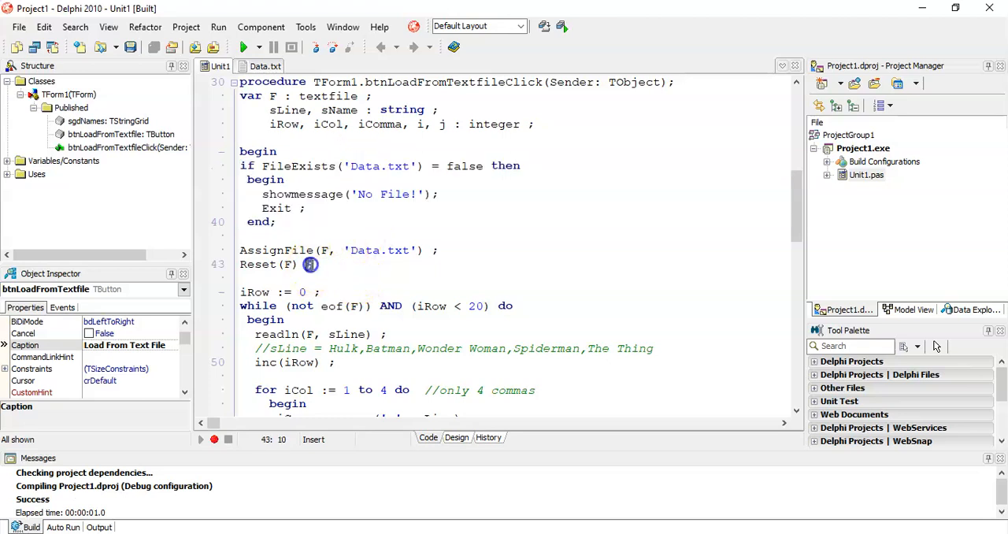
{"action": "left_click_drag", "start_coordinate": [240, 251], "coordinate": [312, 265]}
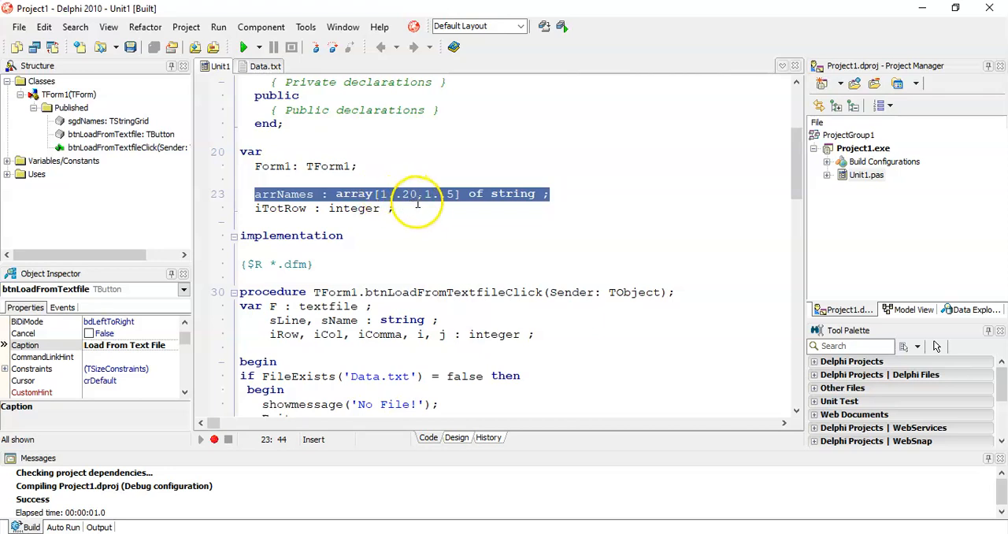
{"action": "left_click", "coordinate": [555, 194]}
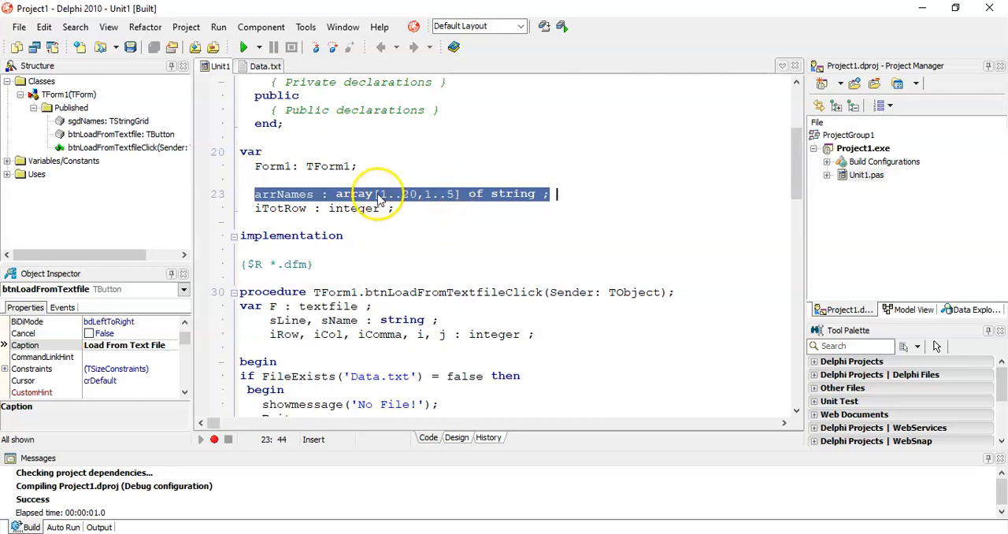
{"action": "mouse_move", "coordinate": [422, 243]}
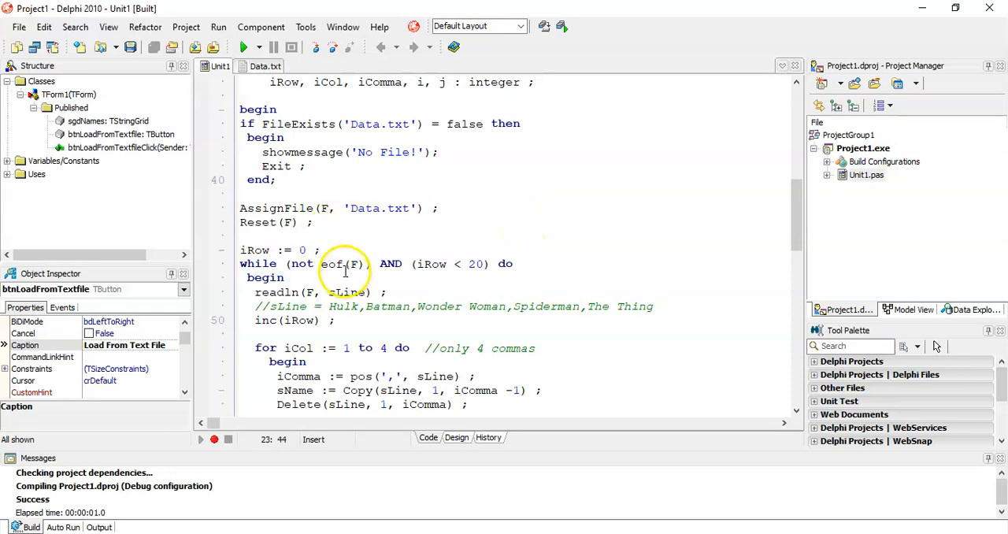
{"action": "mouse_move", "coordinate": [460, 263]}
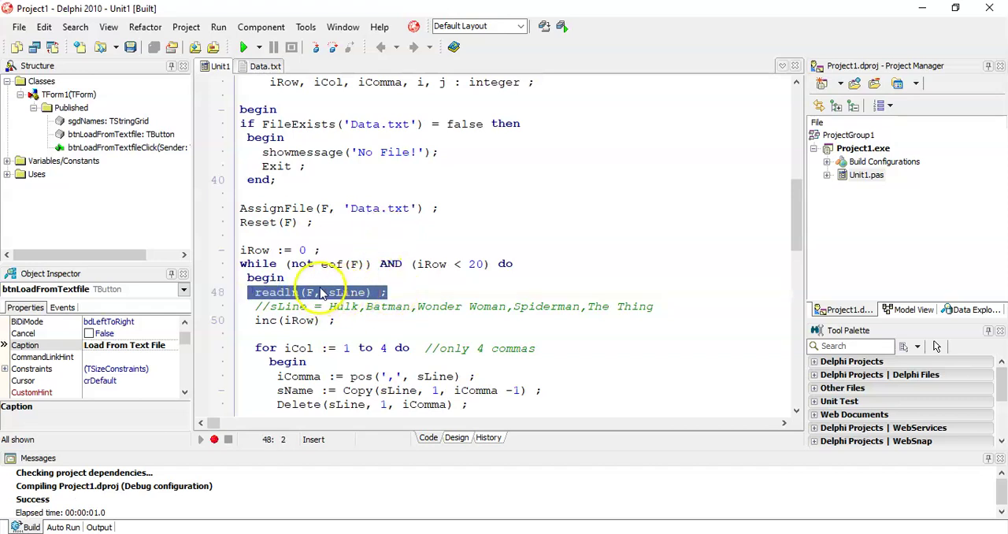
{"action": "left_click", "coordinate": [350, 293]}
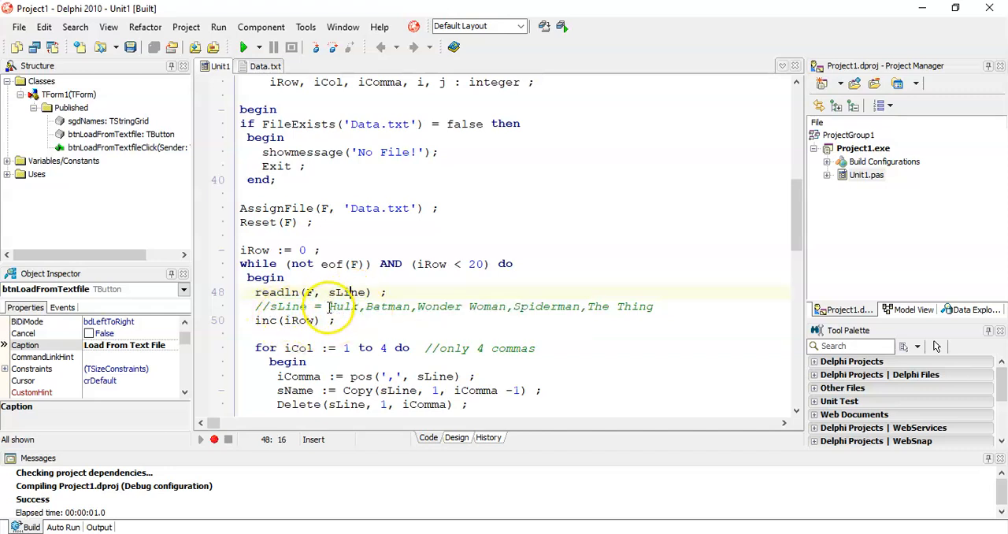
{"action": "left_click_drag", "start_coordinate": [327, 306], "coordinate": [654, 305]}
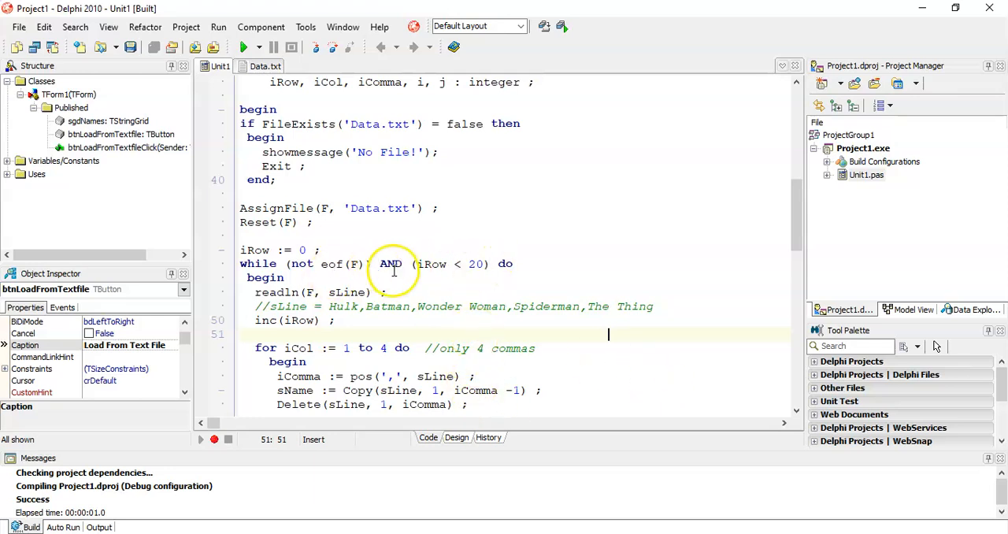
Add the comment //=1 after inc(iRow) to note the row counter becomes 1.
{"action": "scroll", "scroll_direction": "down", "scroll_amount": 3}
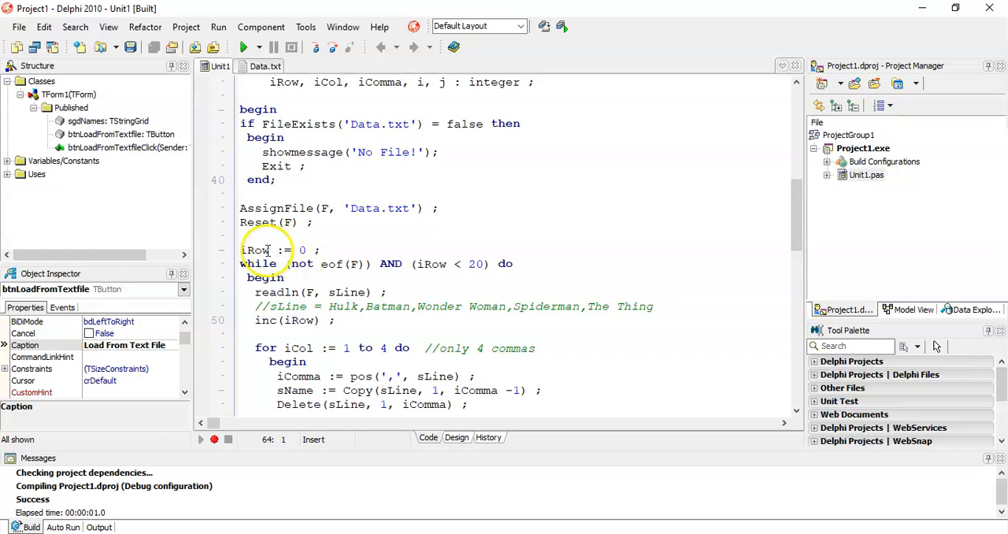
{"action": "double_click", "coordinate": [256, 249]}
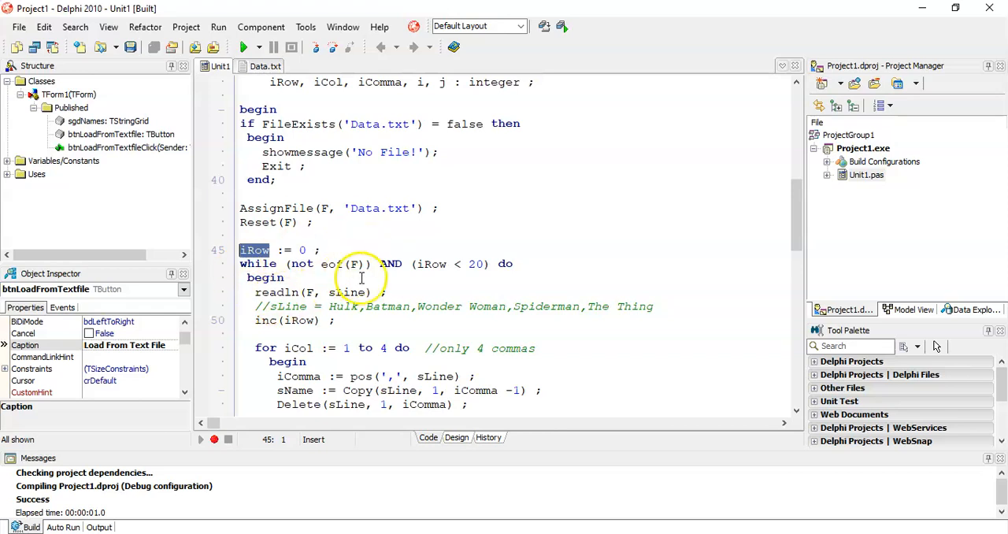
{"action": "double_click", "coordinate": [299, 319]}
{"action": "type", "text": " //"}
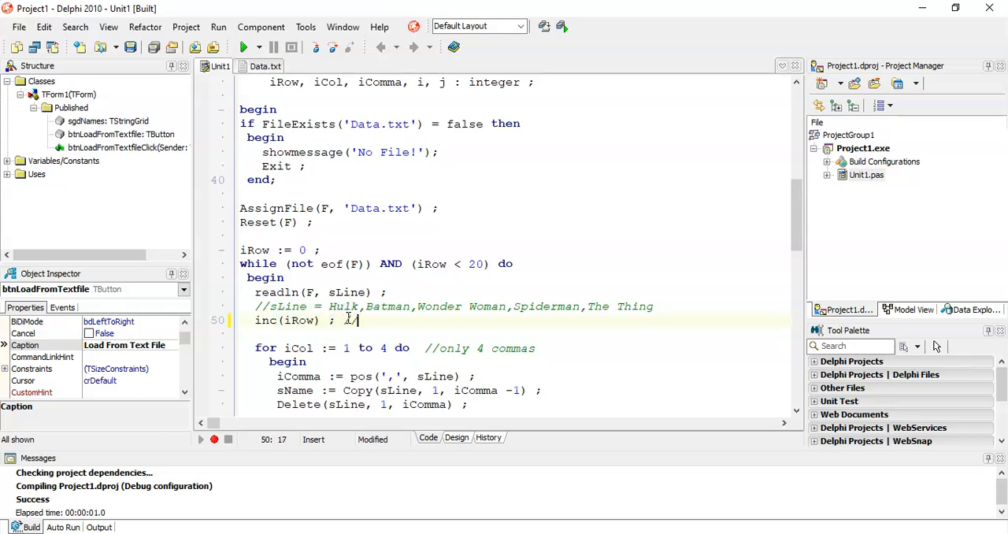
{"action": "type", "text": "=1"}
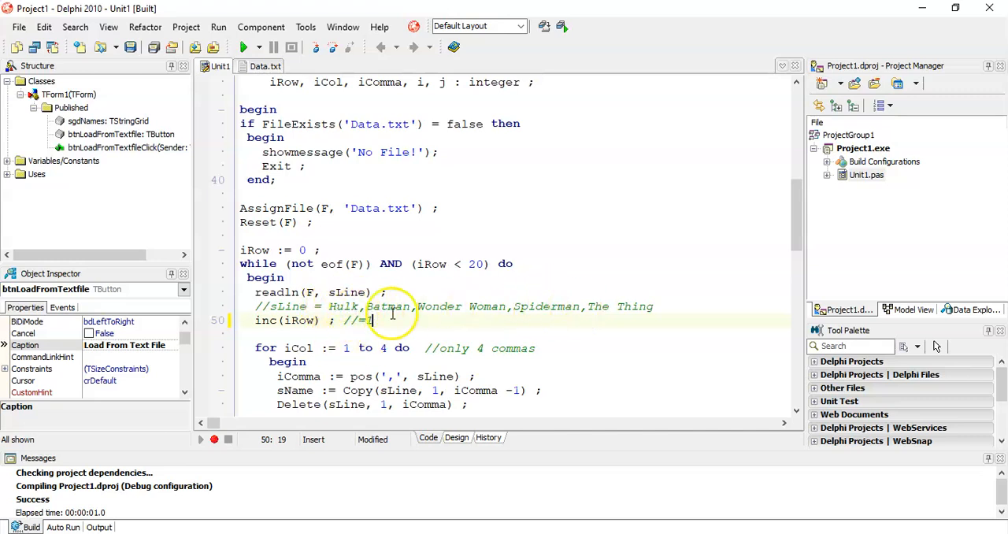
{"action": "double_click", "coordinate": [347, 306]}
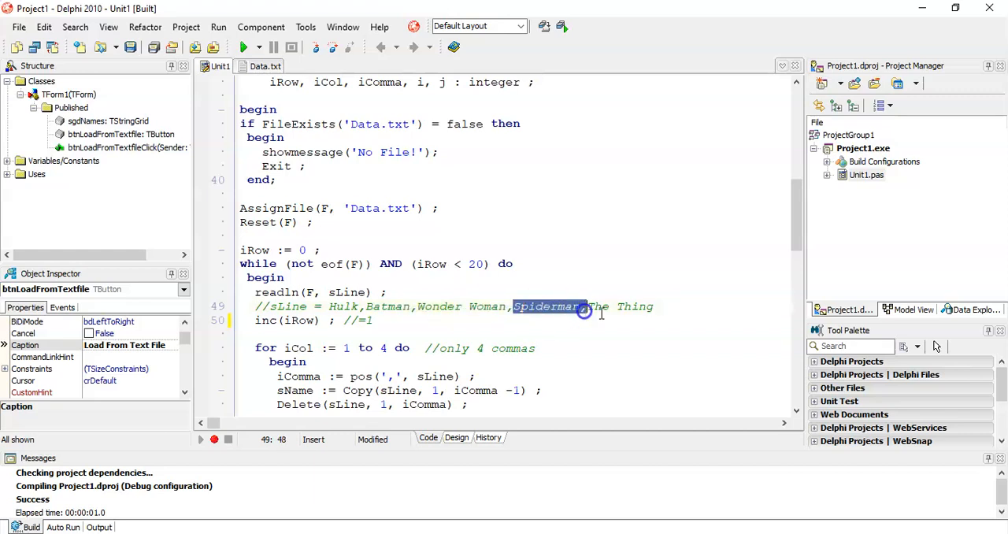
{"action": "mouse_move", "coordinate": [639, 334]}
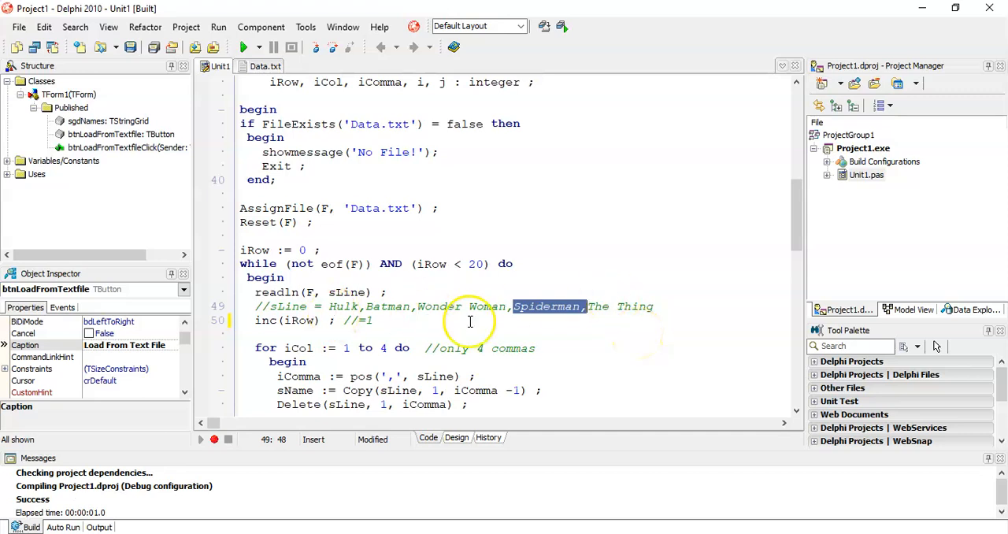
{"action": "scroll", "scroll_direction": "down", "scroll_amount": 3}
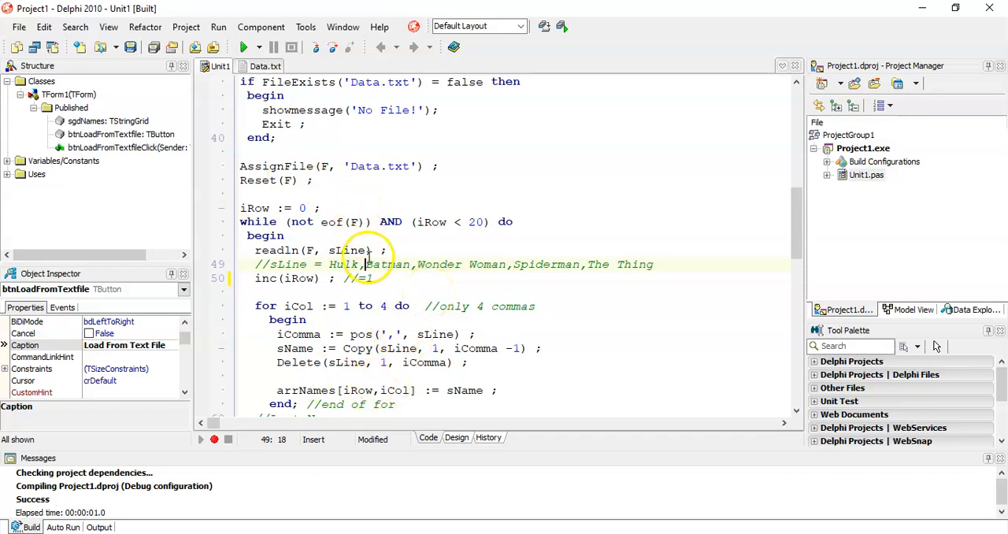
{"action": "double_click", "coordinate": [387, 264]}
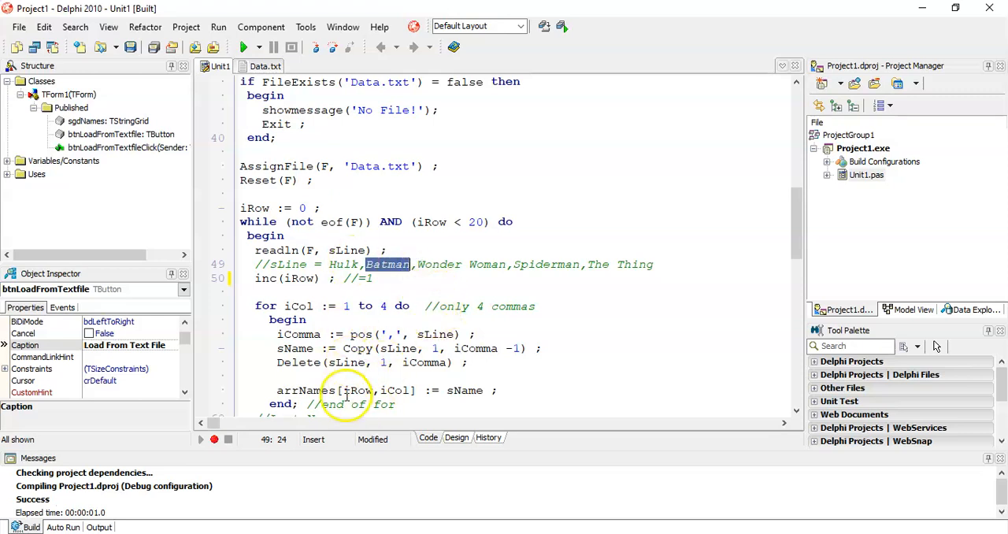
{"action": "mouse_move", "coordinate": [345, 391]}
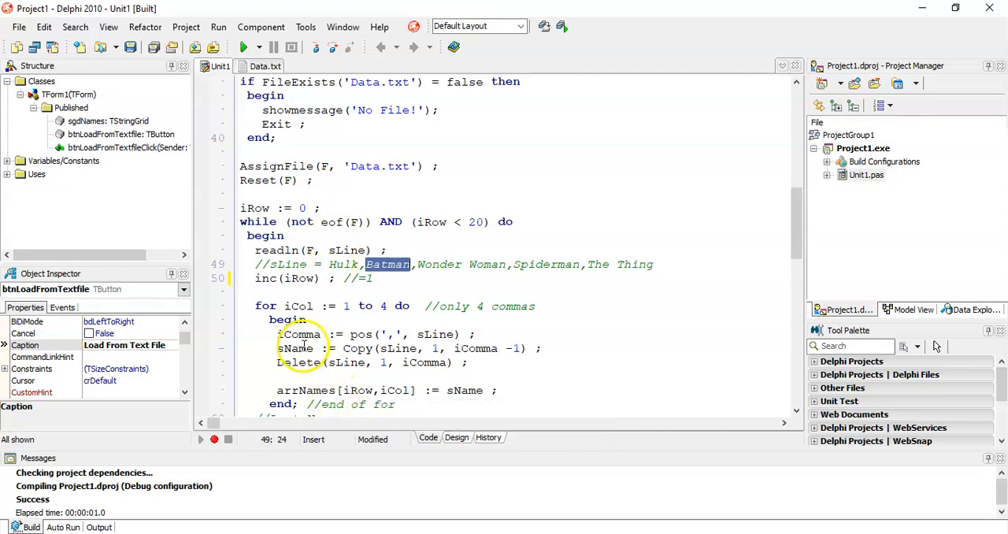
{"action": "double_click", "coordinate": [296, 348]}
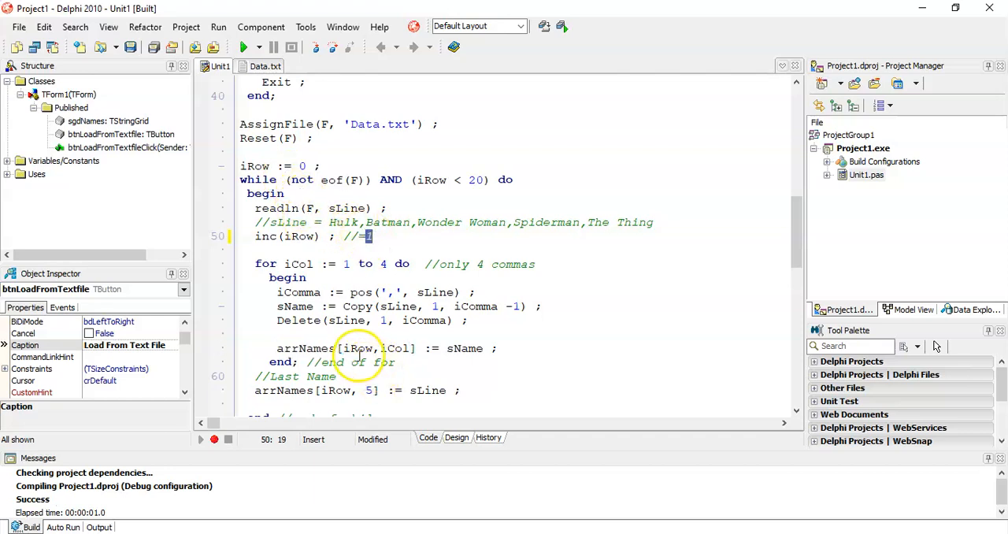
{"action": "left_click", "coordinate": [392, 350]}
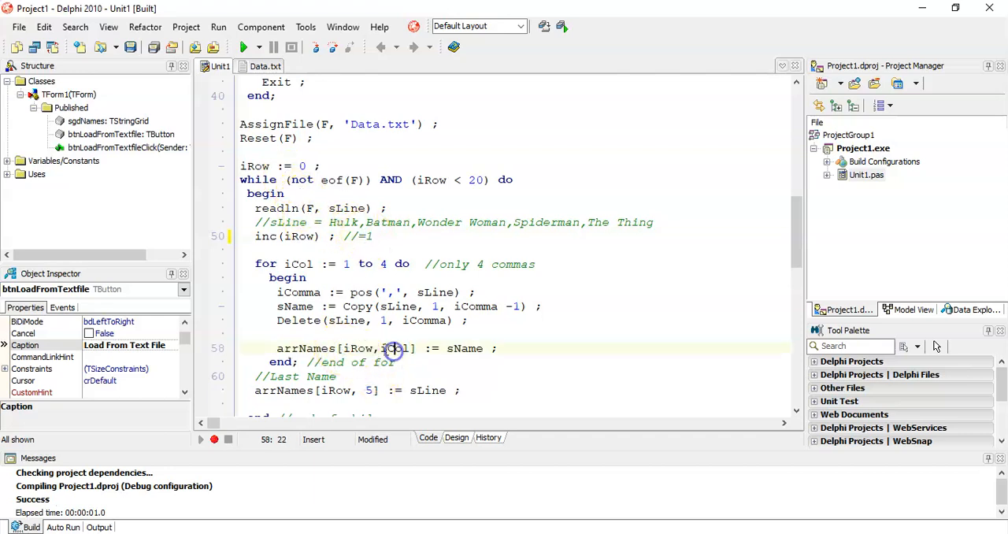
{"action": "left_click", "coordinate": [345, 265]}
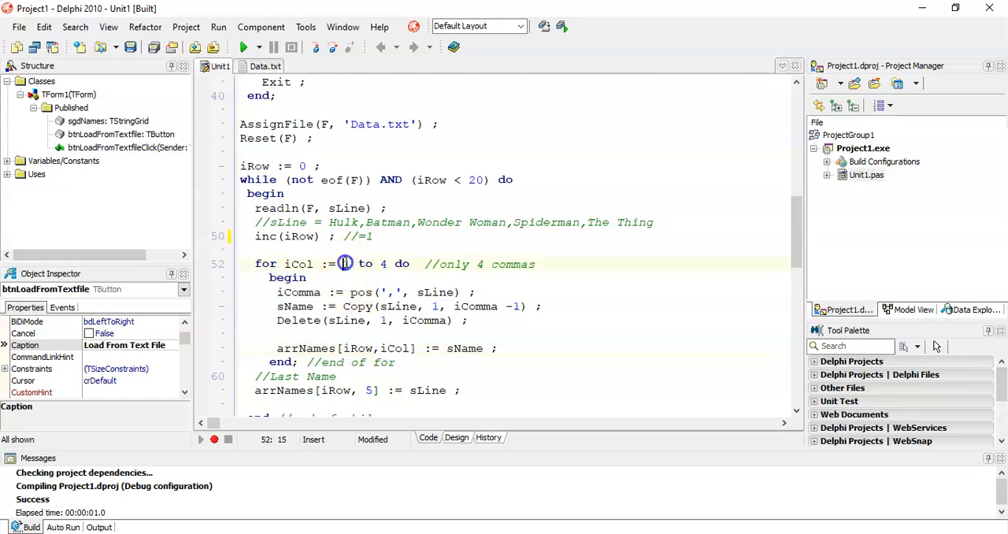
{"action": "double_click", "coordinate": [342, 221]}
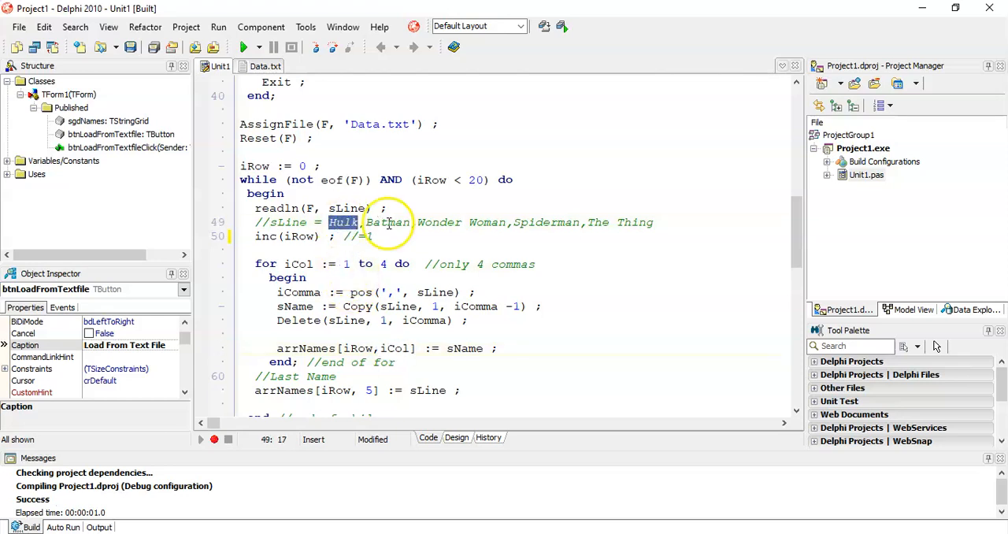
{"action": "double_click", "coordinate": [438, 222]}
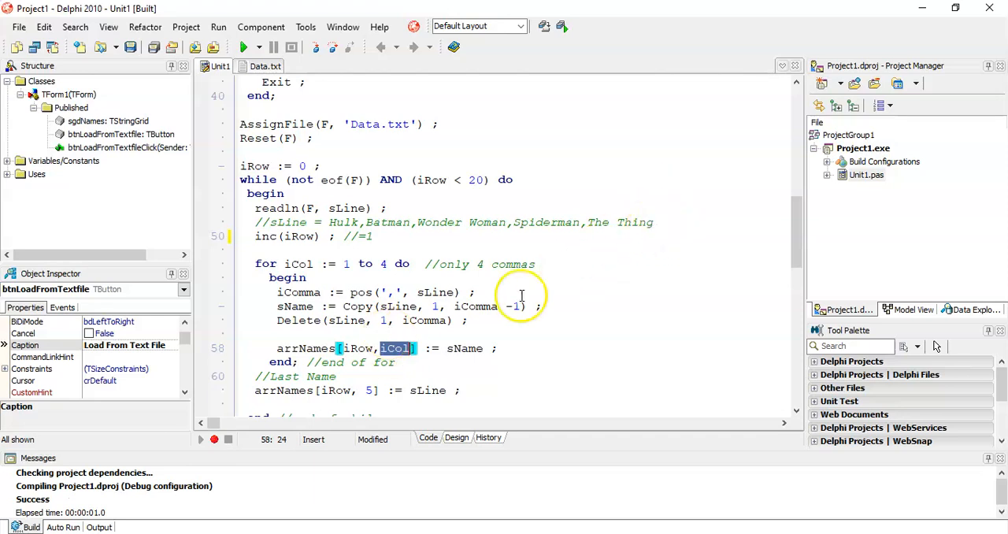
{"action": "mouse_move", "coordinate": [375, 296]}
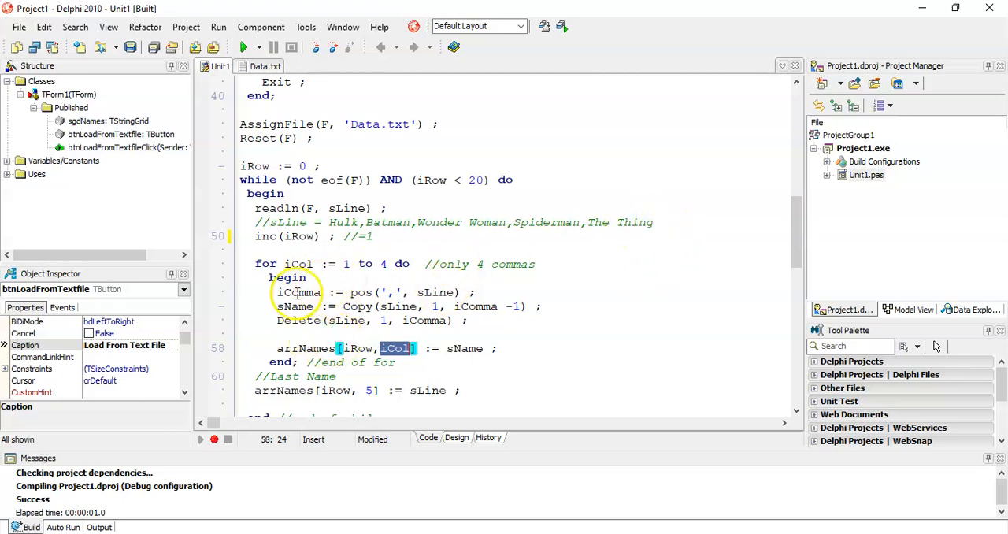
{"action": "scroll", "scroll_direction": "down", "scroll_amount": 3}
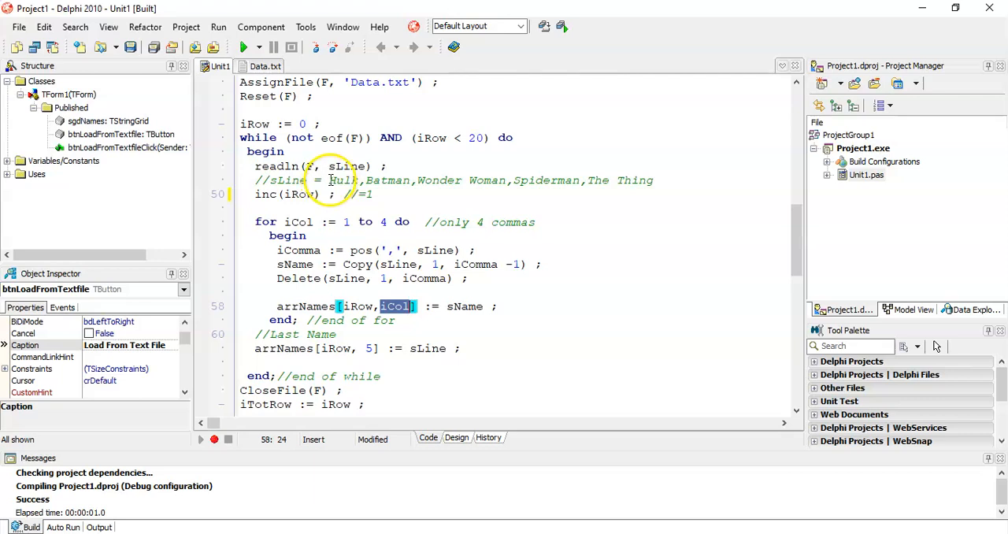
{"action": "left_click_drag", "start_coordinate": [328, 179], "coordinate": [504, 179]}
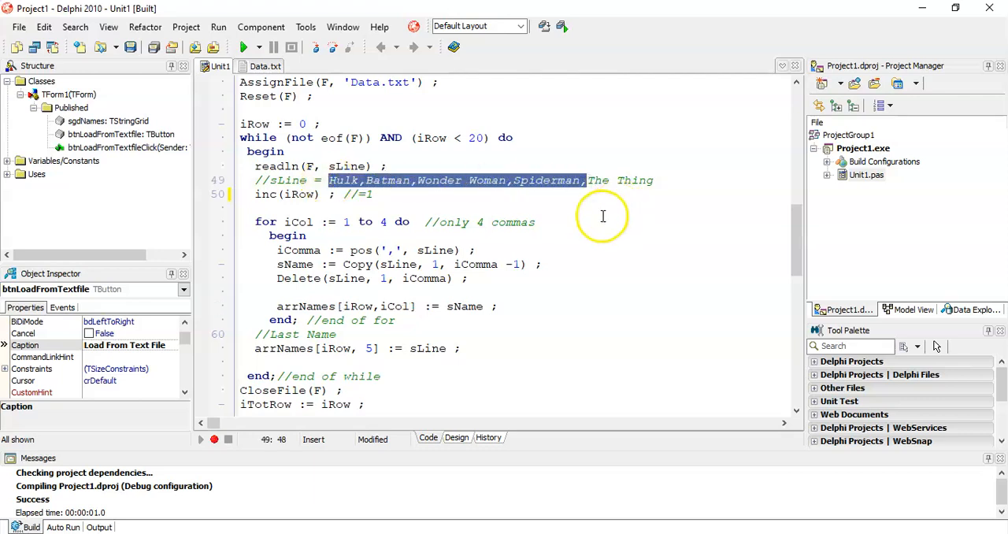
{"action": "mouse_move", "coordinate": [320, 237]}
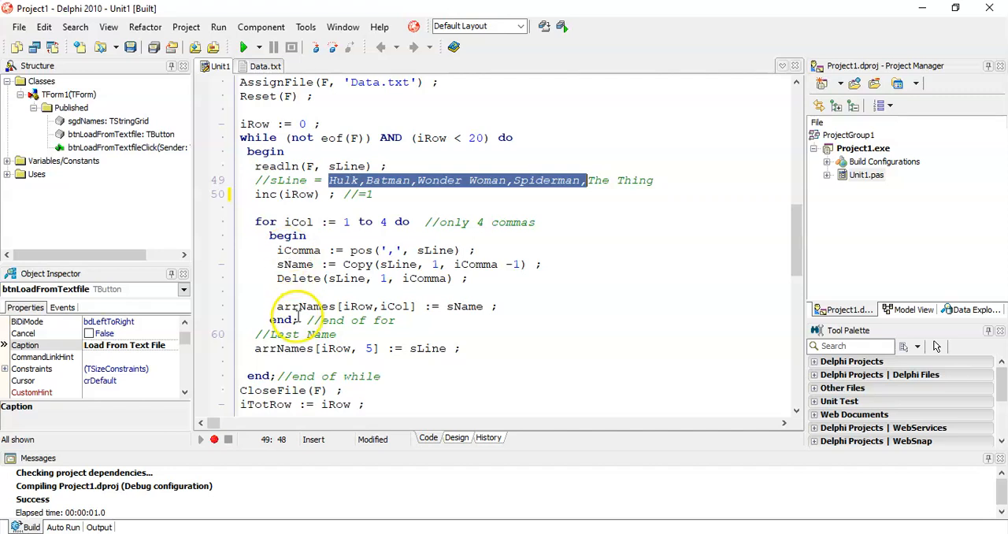
{"action": "mouse_move", "coordinate": [523, 306]}
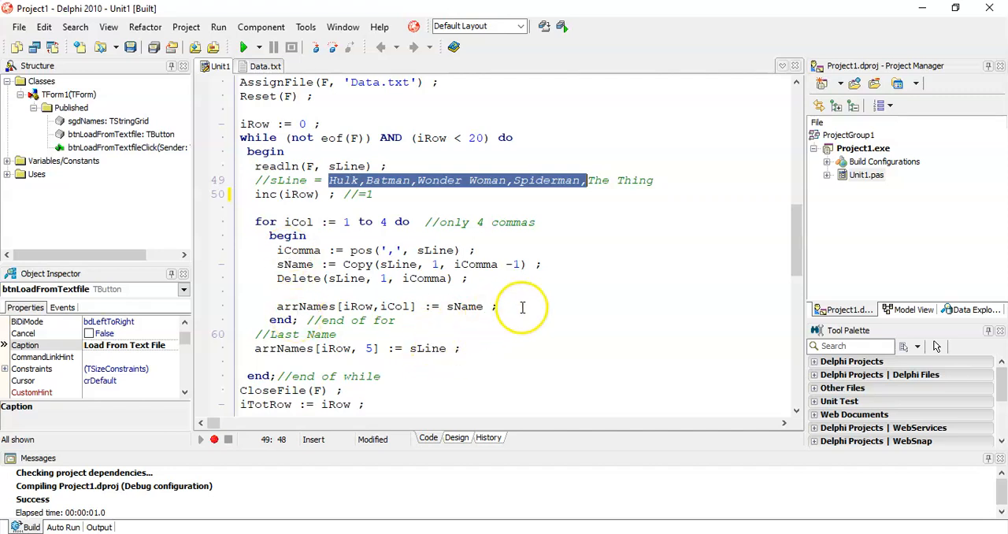
{"action": "mouse_move", "coordinate": [296, 348]}
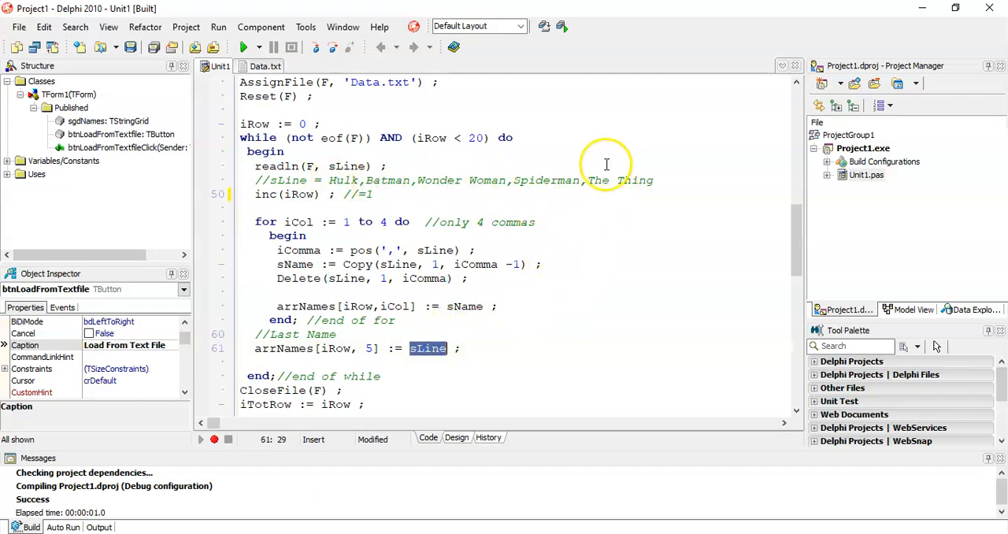
{"action": "mouse_move", "coordinate": [402, 367]}
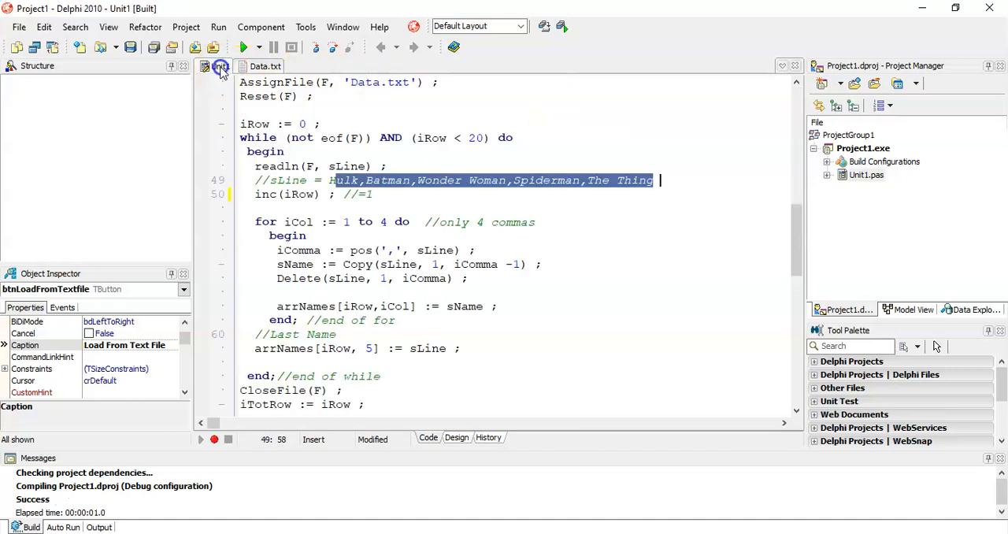
{"action": "left_click", "coordinate": [219, 66]}
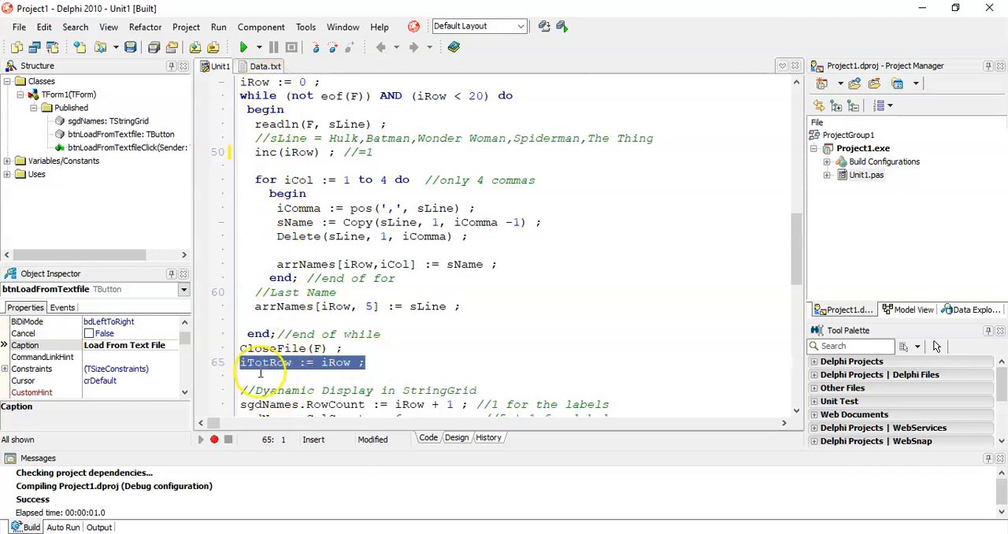
{"action": "scroll", "scroll_direction": "up", "scroll_amount": 3}
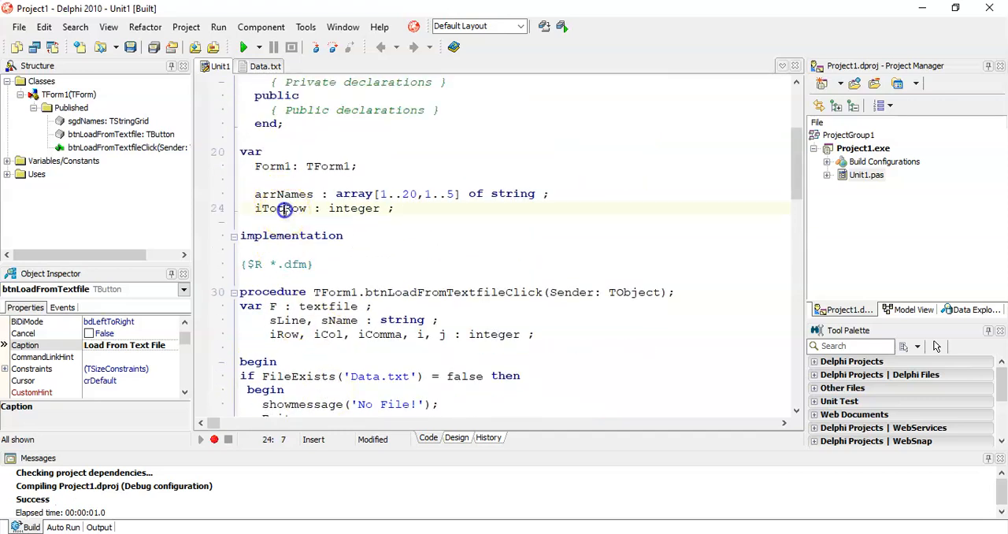
{"action": "scroll", "scroll_direction": "down", "scroll_amount": 3}
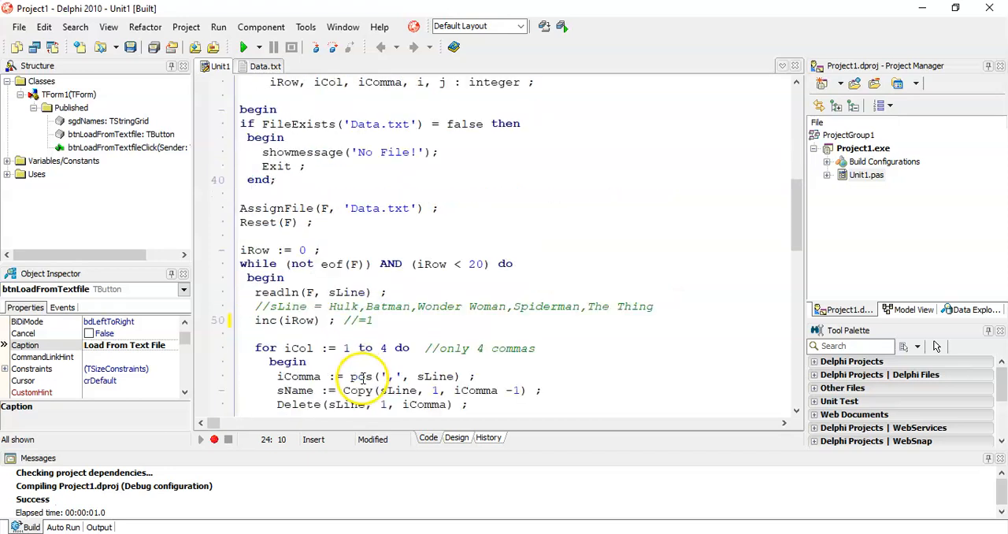
{"action": "scroll", "scroll_direction": "down", "scroll_amount": 3}
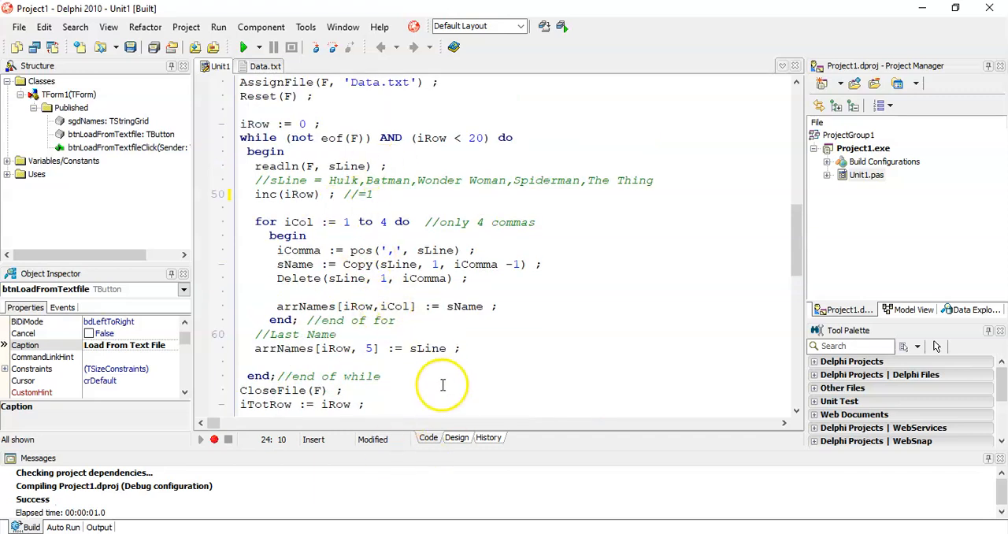
{"action": "mouse_move", "coordinate": [442, 386]}
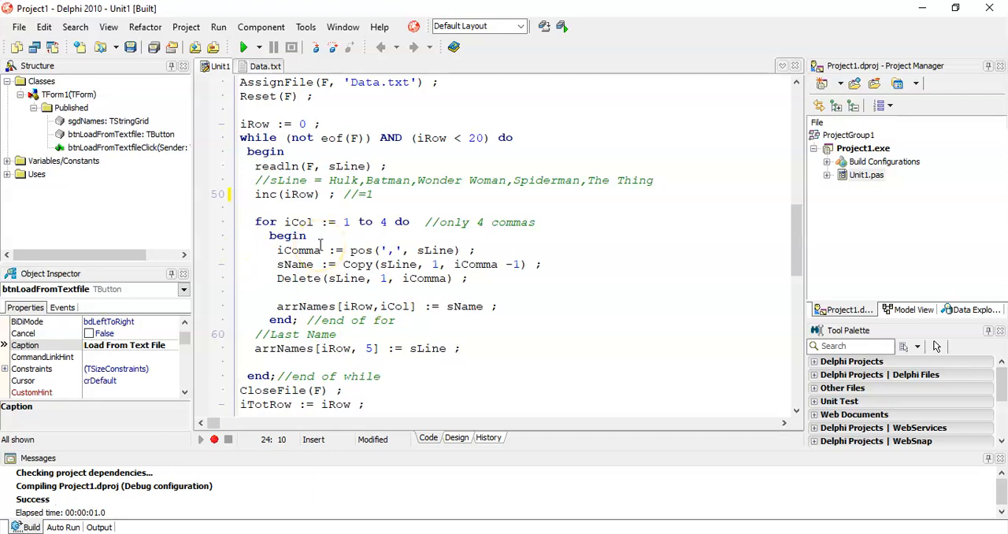
{"action": "scroll", "scroll_direction": "down", "scroll_amount": 3}
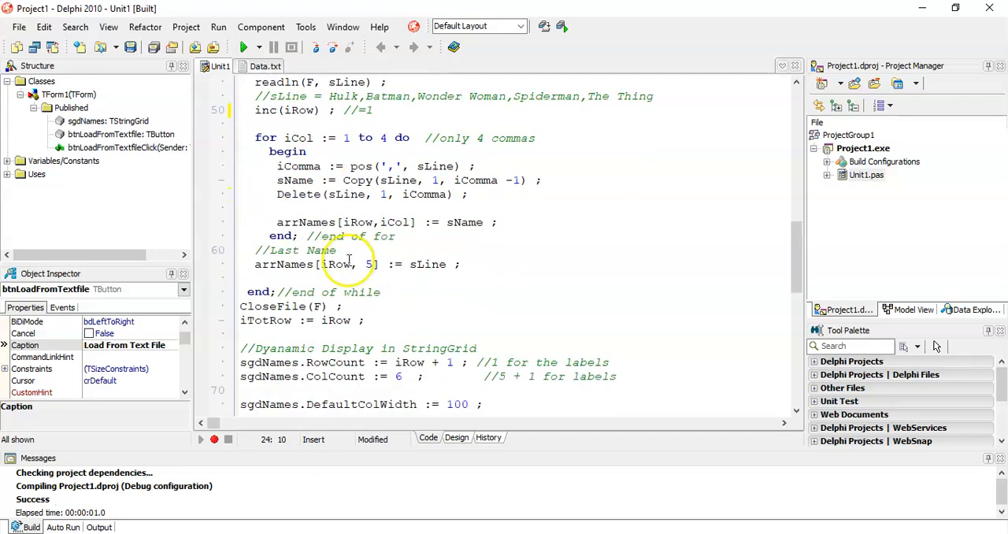
{"action": "scroll", "scroll_direction": "down", "scroll_amount": 3}
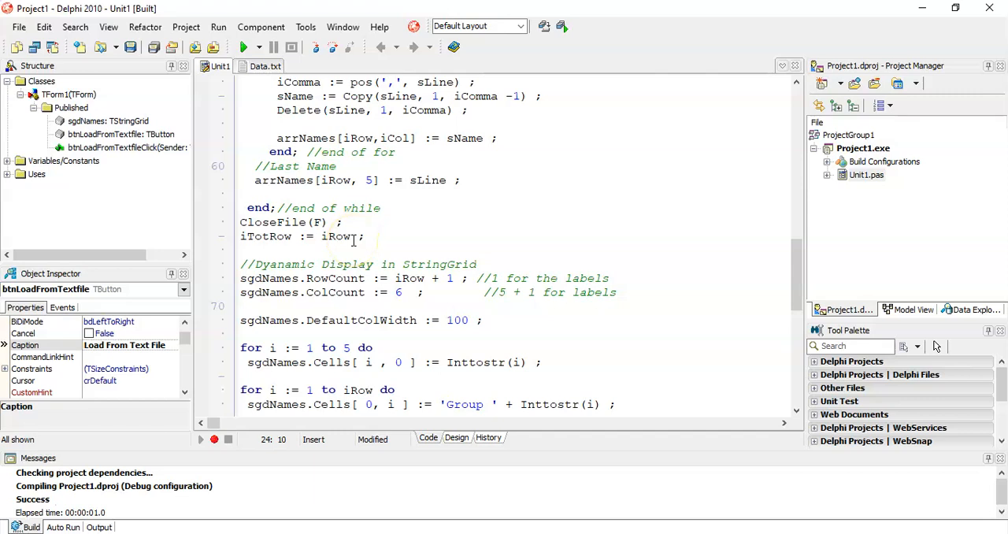
{"action": "scroll", "scroll_direction": "down", "scroll_amount": 3}
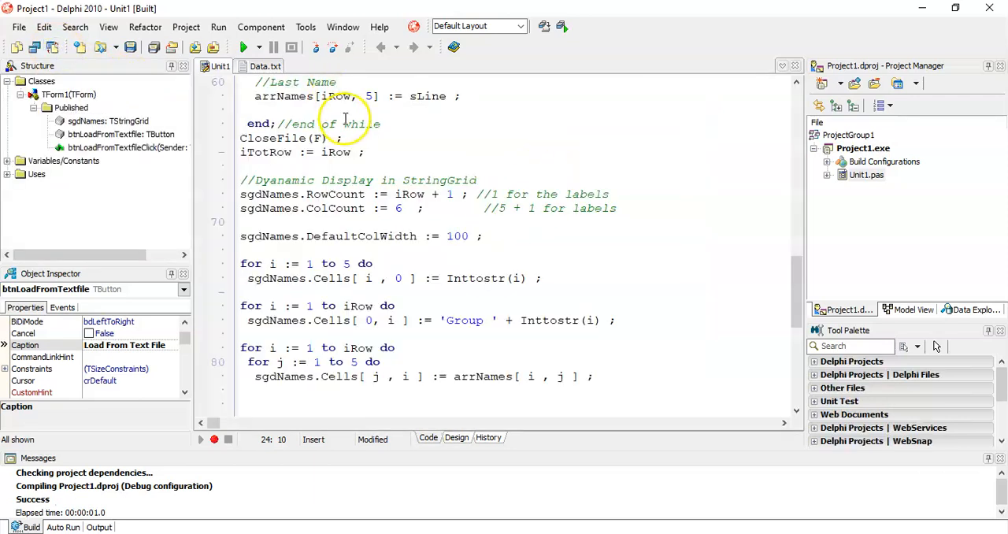
{"action": "mouse_move", "coordinate": [323, 194]}
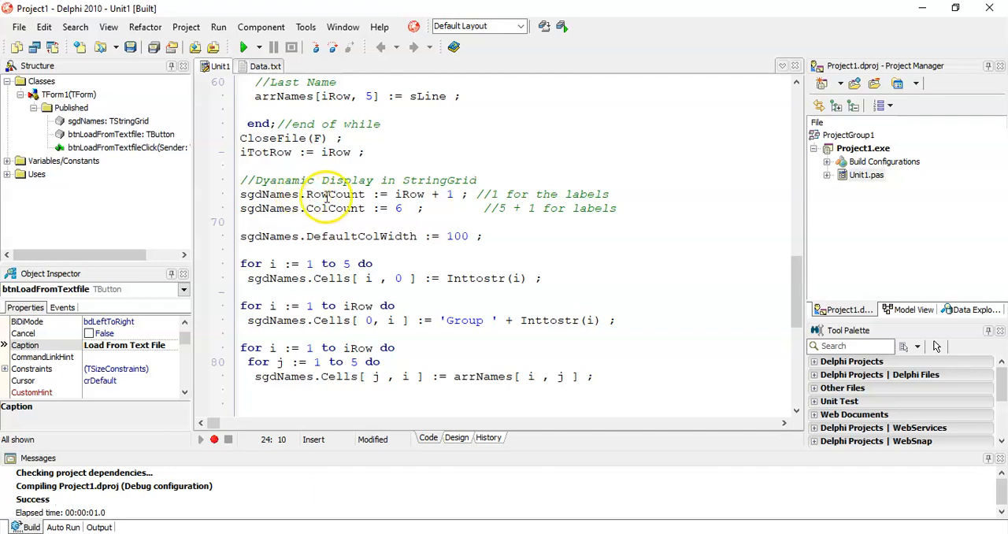
{"action": "double_click", "coordinate": [337, 194]}
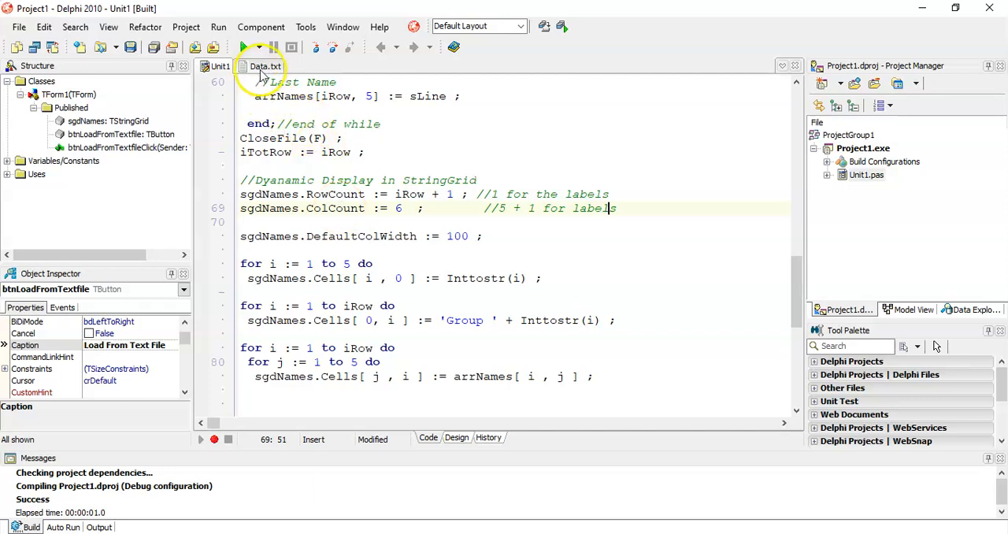
{"action": "left_click", "coordinate": [261, 66]}
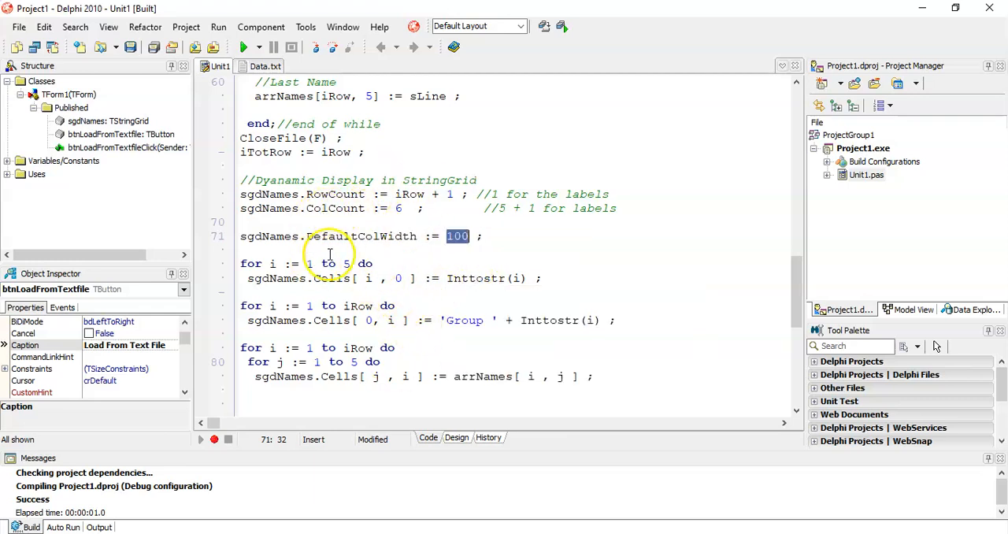
{"action": "mouse_move", "coordinate": [545, 277]}
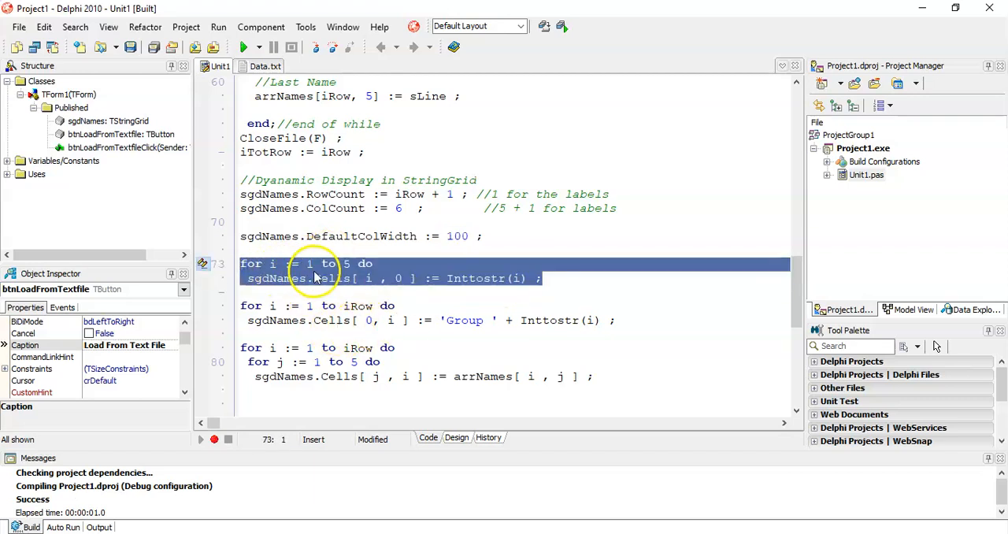
{"action": "mouse_move", "coordinate": [482, 150]}
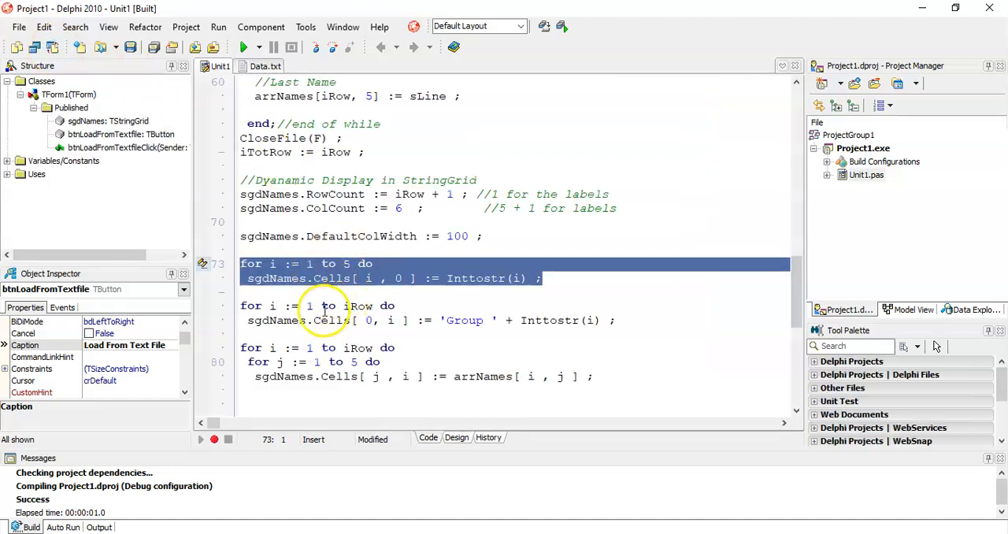
{"action": "mouse_move", "coordinate": [542, 277]}
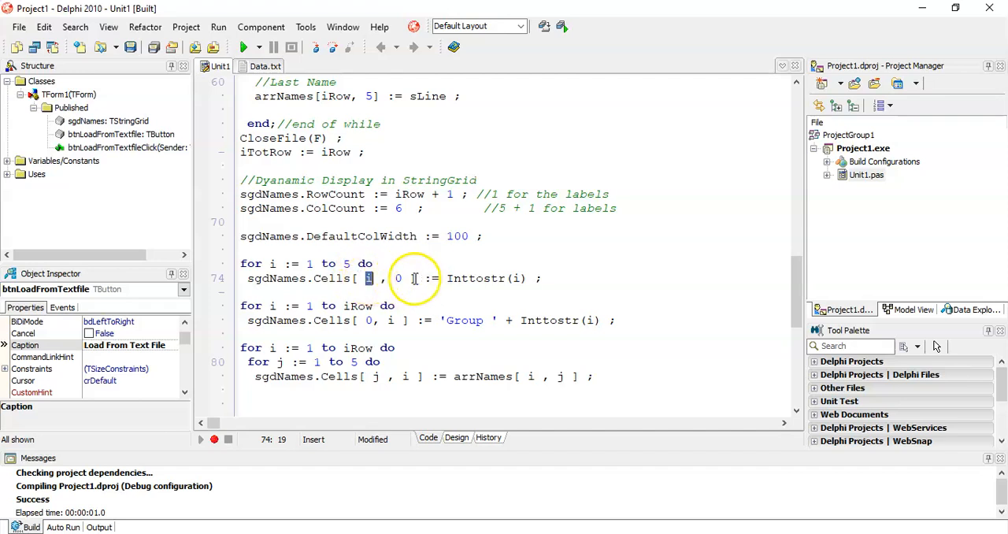
{"action": "left_click", "coordinate": [457, 438]}
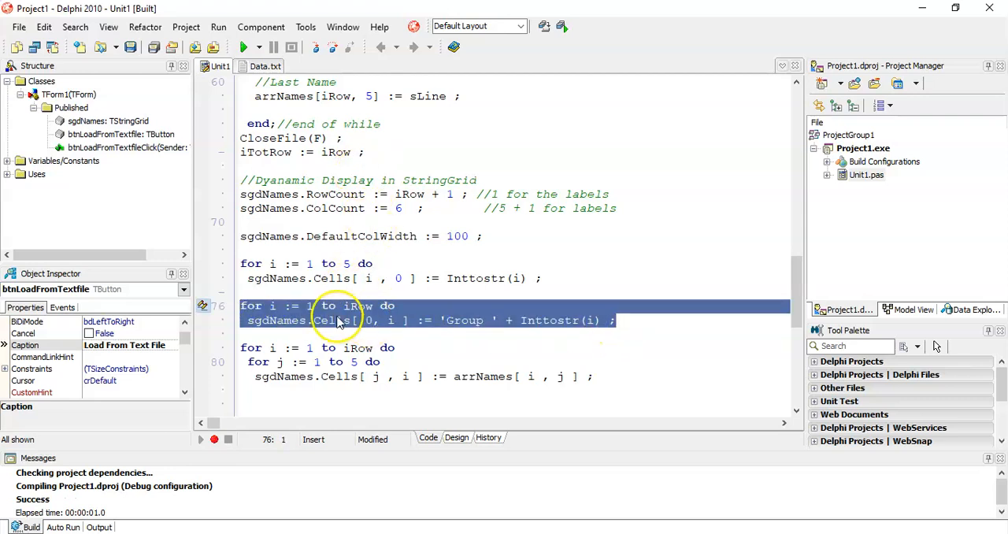
{"action": "mouse_move", "coordinate": [365, 320]}
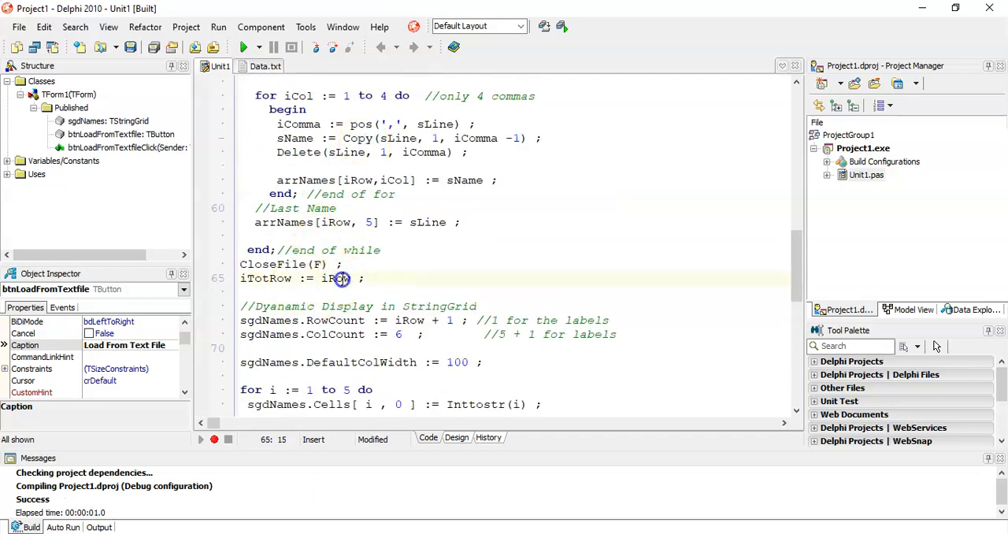
{"action": "double_click", "coordinate": [335, 277]}
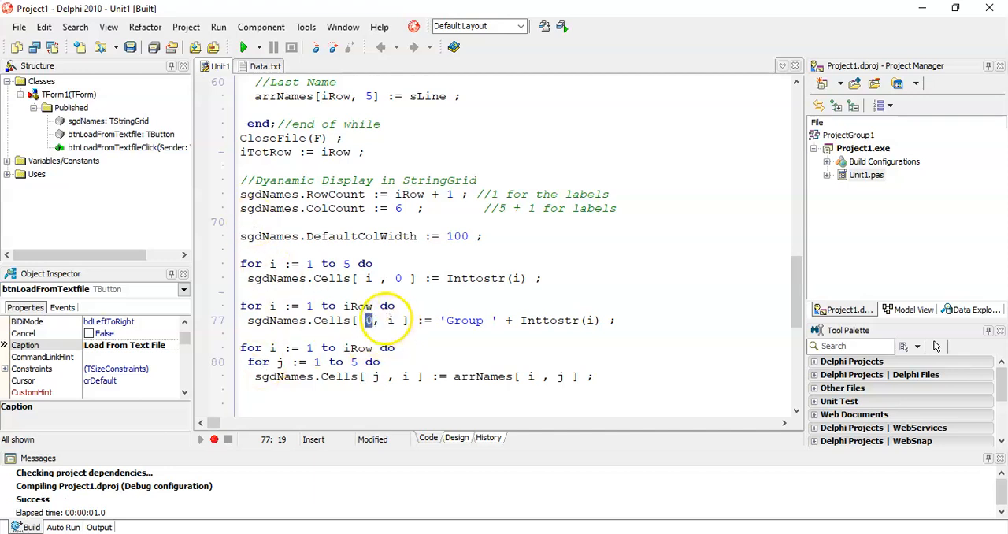
{"action": "mouse_move", "coordinate": [591, 322]}
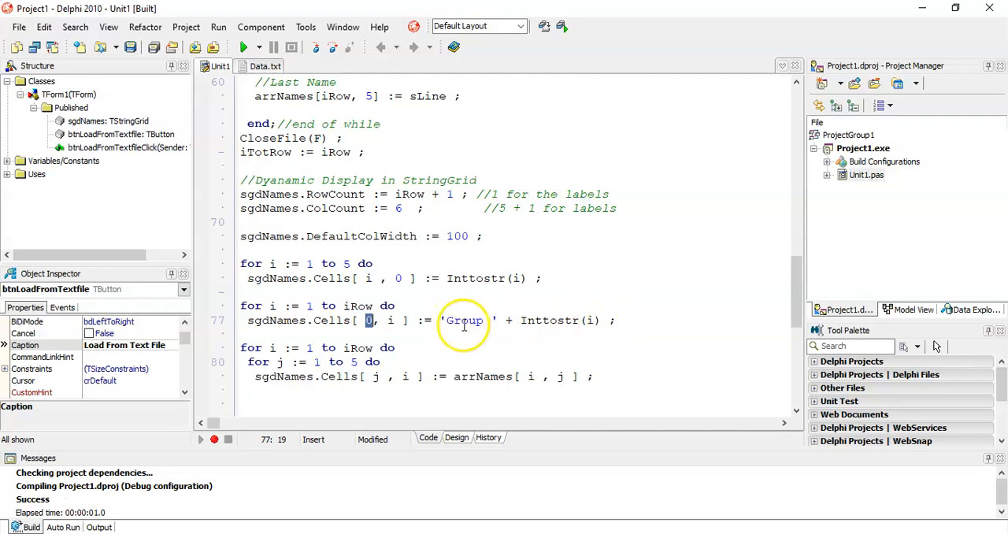
{"action": "left_click", "coordinate": [457, 438]}
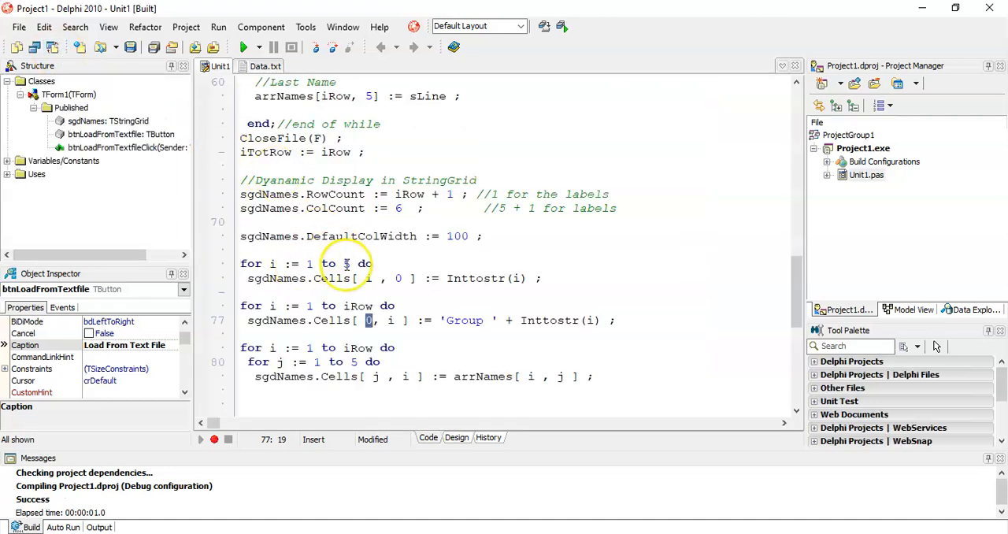
{"action": "mouse_move", "coordinate": [441, 365]}
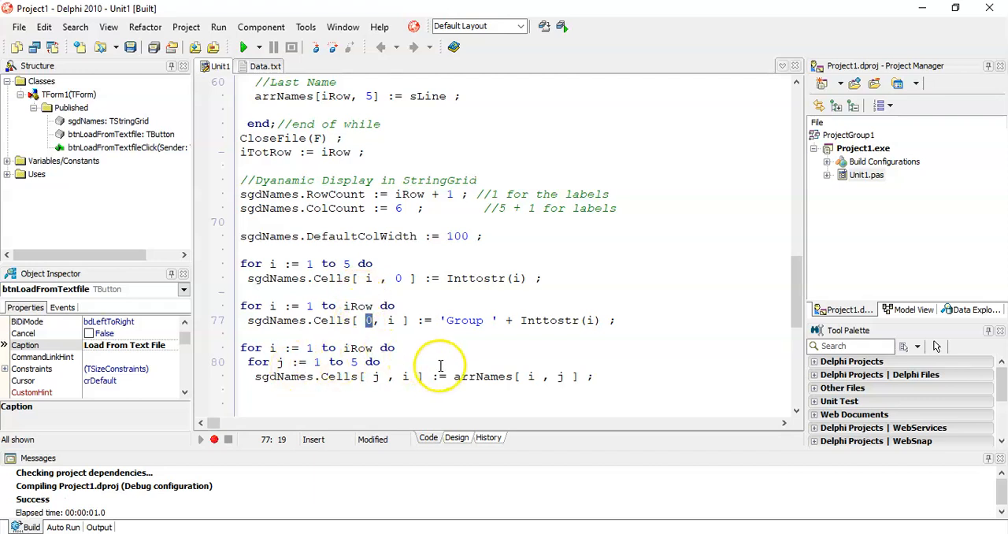
Check the arrNames 2D array declaration and run the project.
{"action": "left_click_drag", "start_coordinate": [239, 346], "coordinate": [593, 377]}
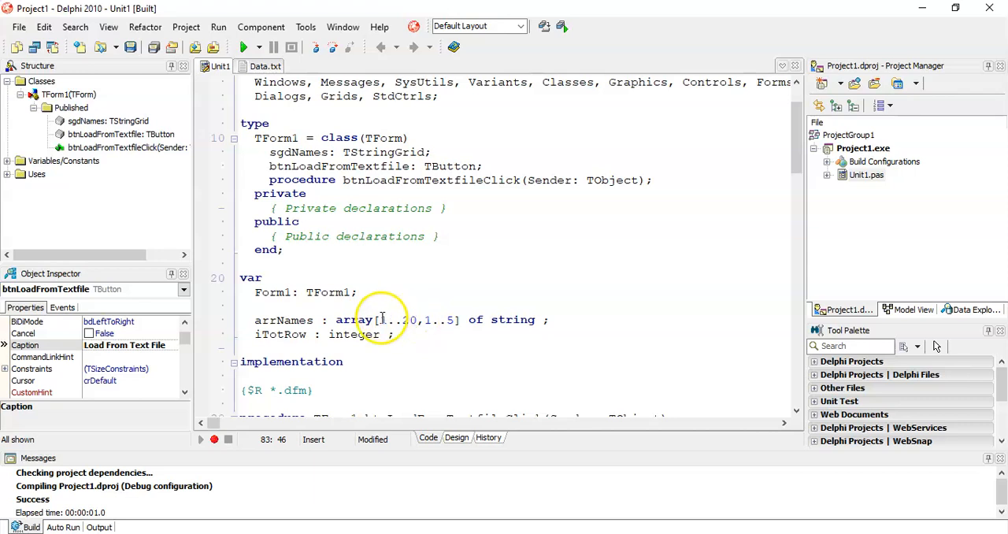
{"action": "scroll", "scroll_direction": "down", "scroll_amount": 3}
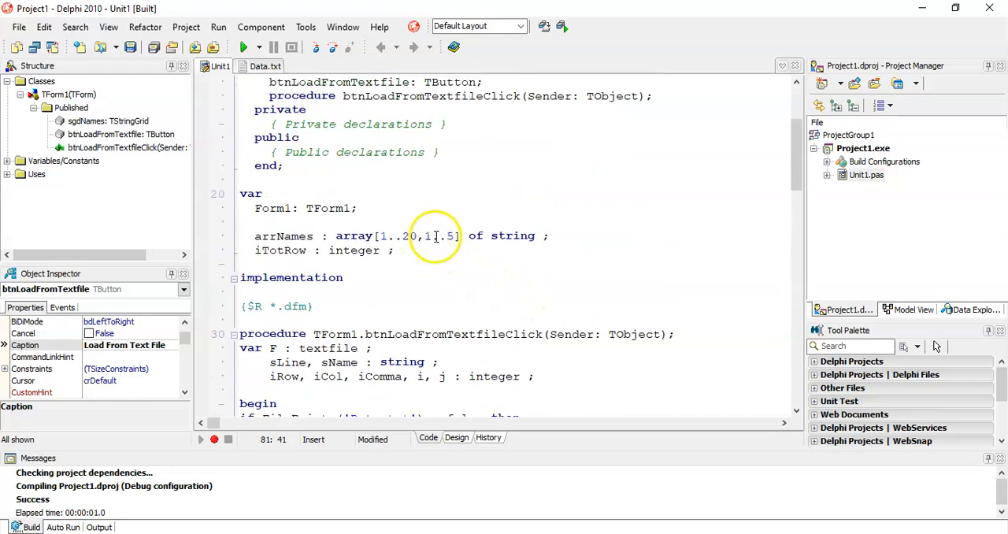
{"action": "scroll", "scroll_direction": "down", "scroll_amount": 3}
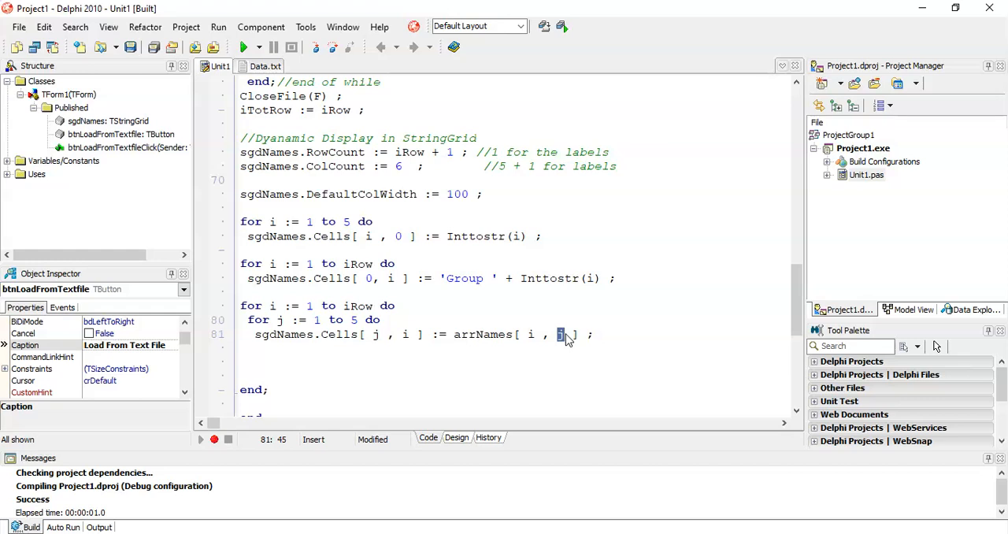
{"action": "mouse_move", "coordinate": [265, 66]}
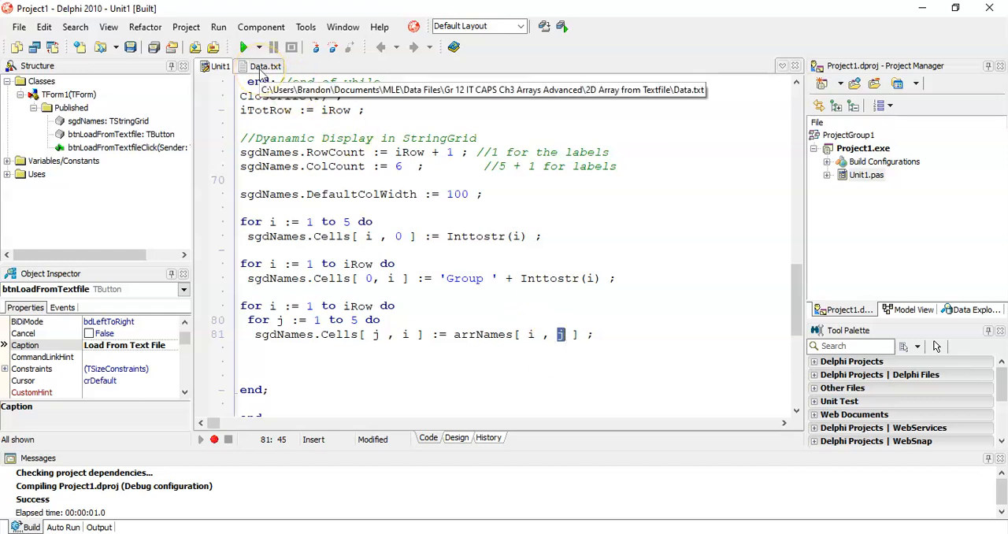
{"action": "left_click", "coordinate": [247, 47]}
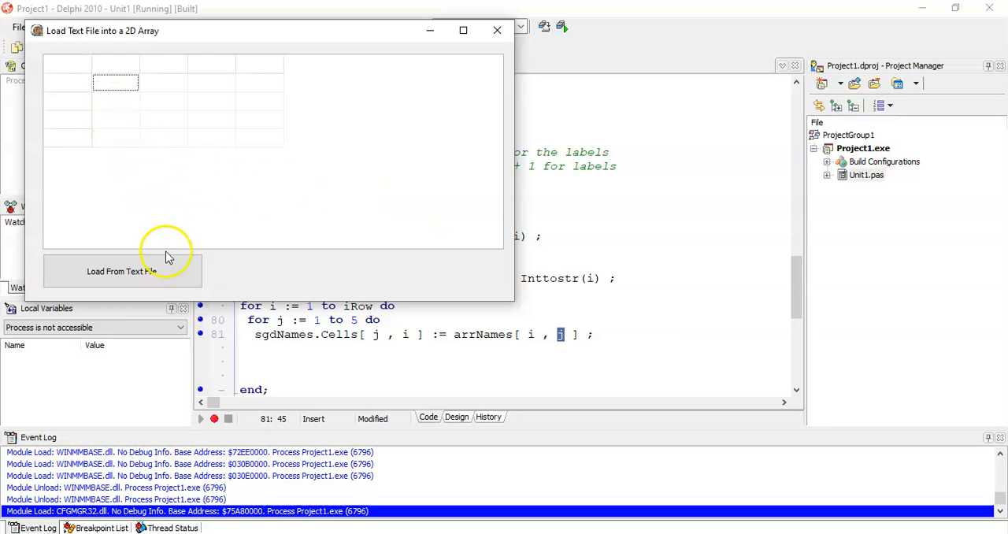
Load the superhero names from Data.txt into the grid labelled Group 1 to Group 7.
{"action": "left_click", "coordinate": [123, 271]}
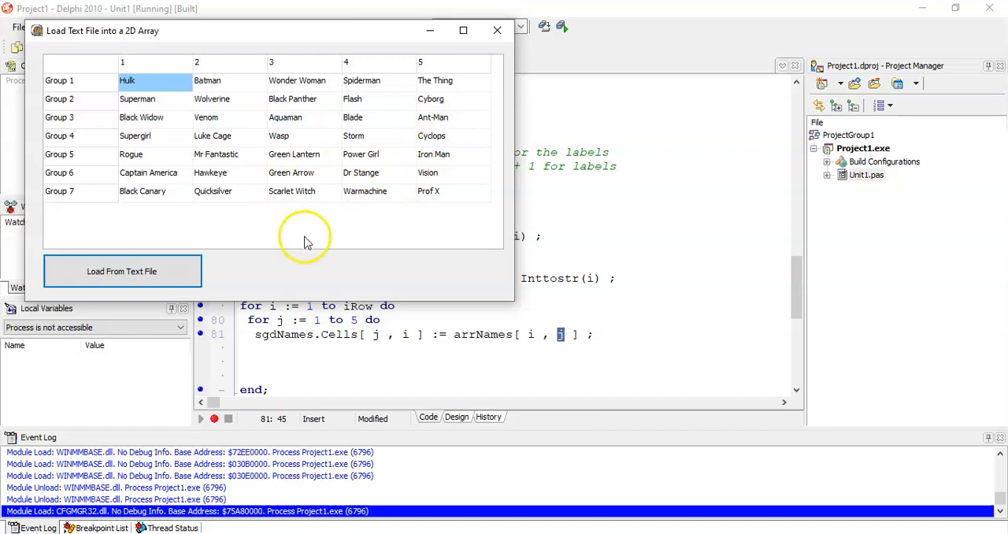
{"action": "mouse_move", "coordinate": [312, 228]}
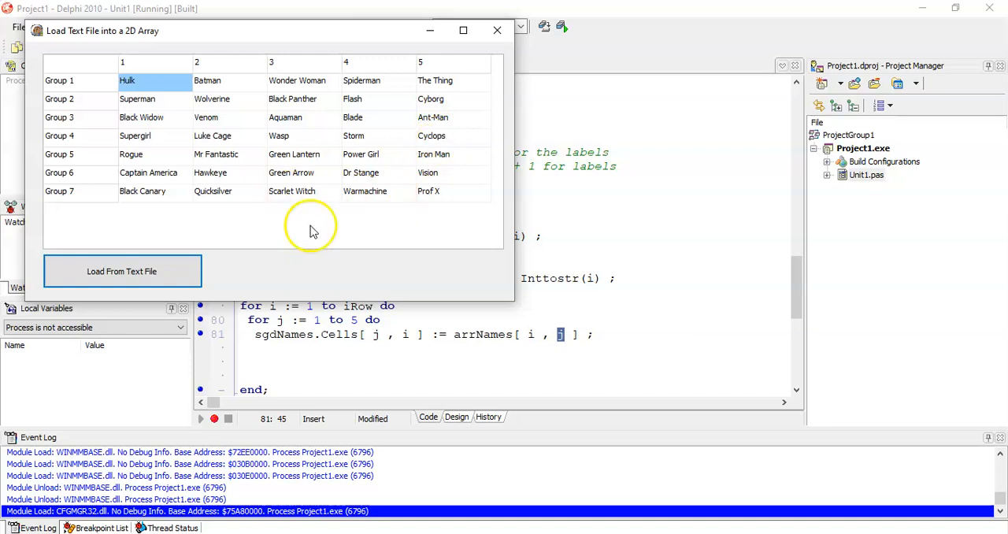
{"action": "mouse_move", "coordinate": [312, 198]}
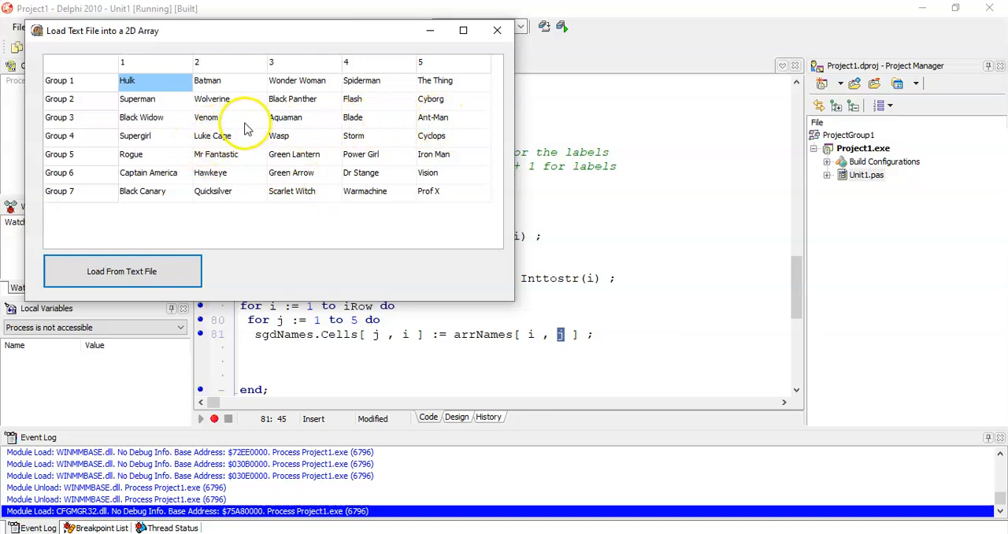
{"action": "mouse_move", "coordinate": [293, 204]}
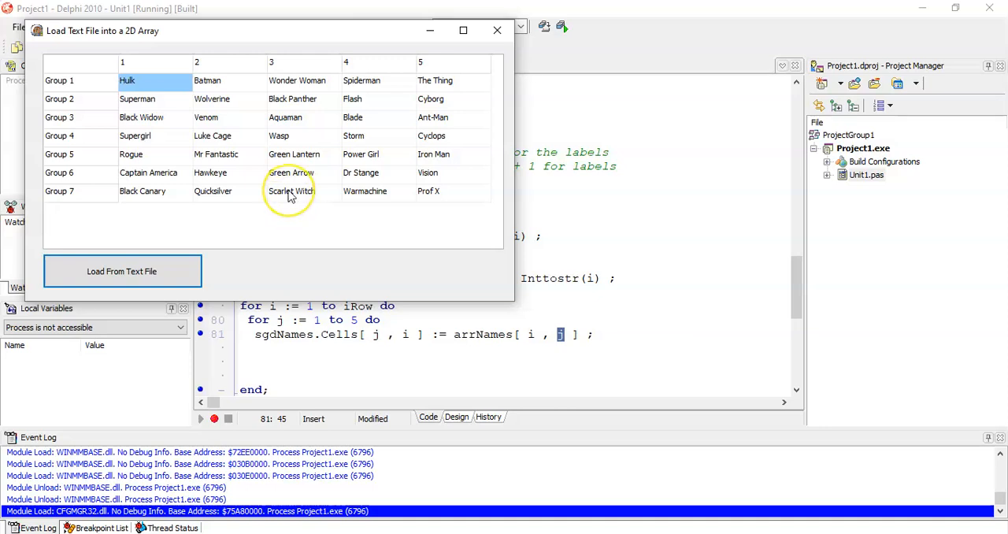
{"action": "mouse_move", "coordinate": [337, 320]}
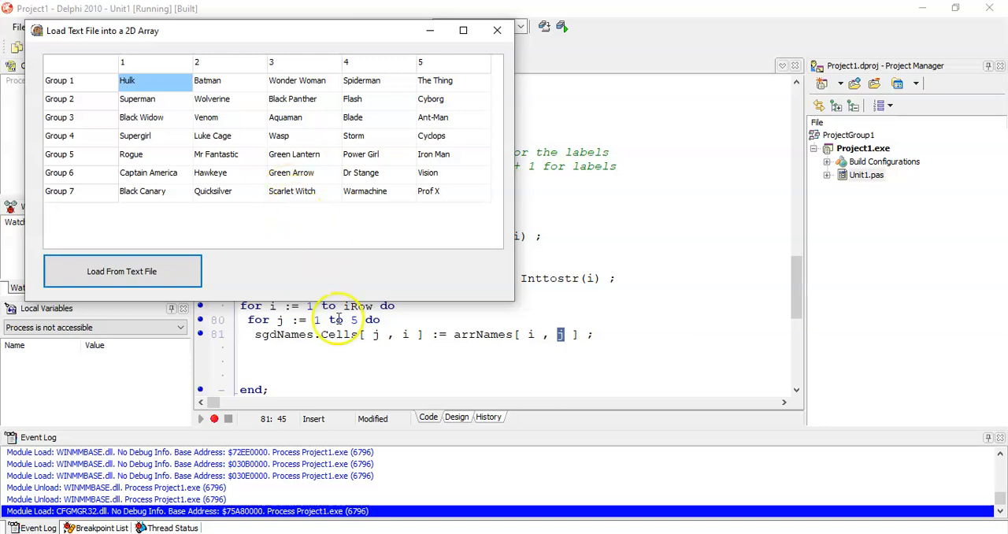